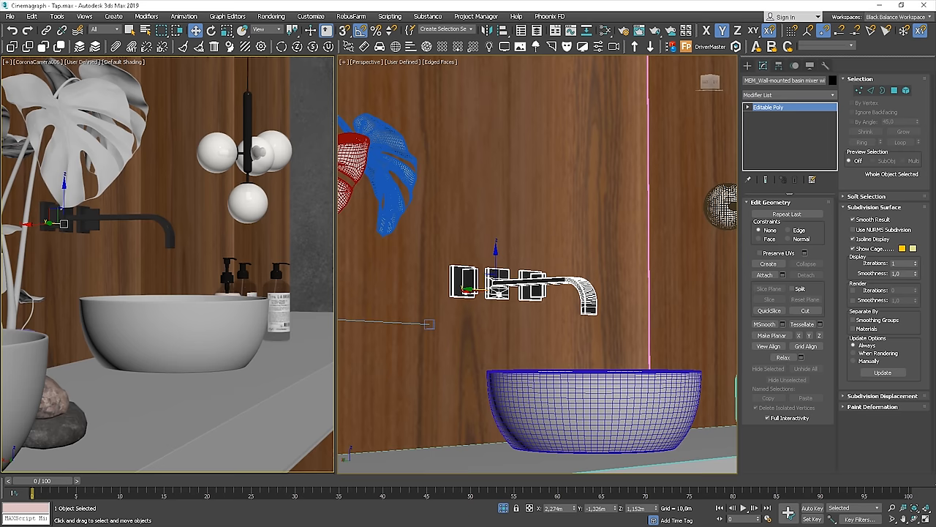
mouse_move(608, 182)
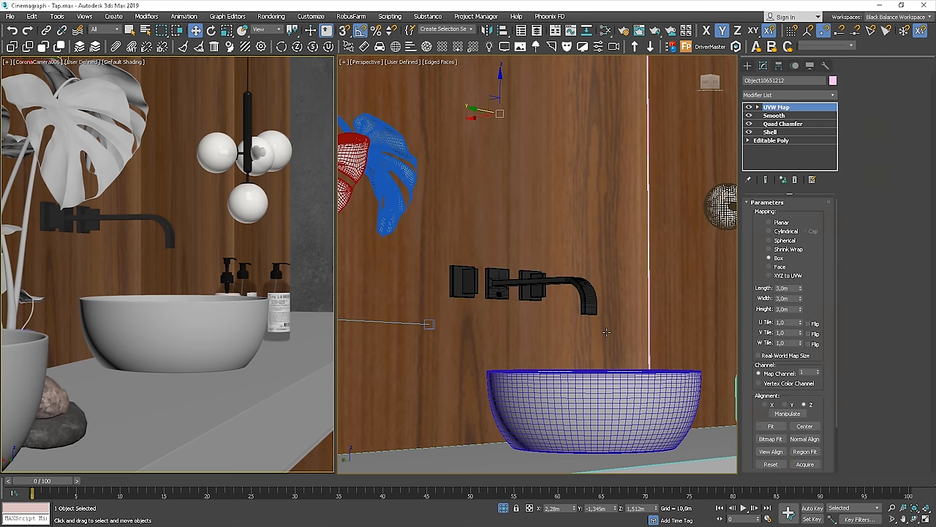
mouse_move(149, 193)
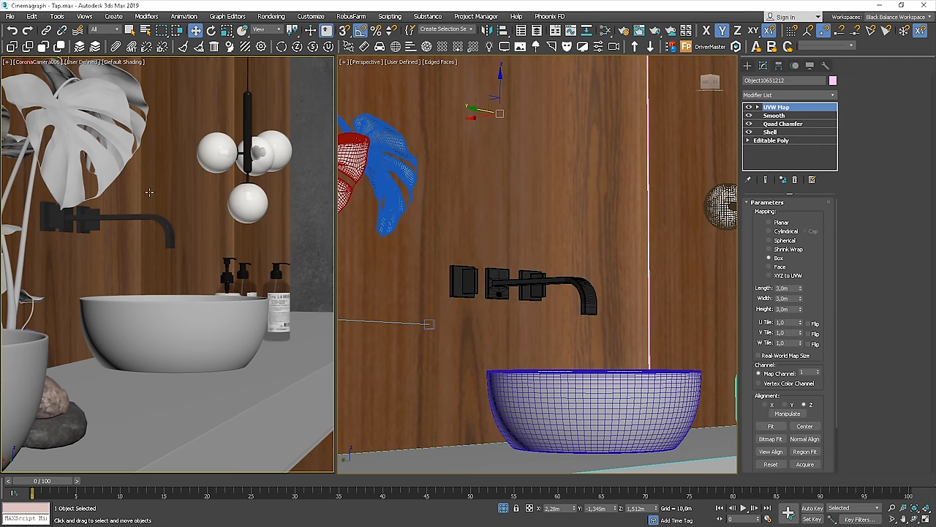
mouse_move(548, 321)
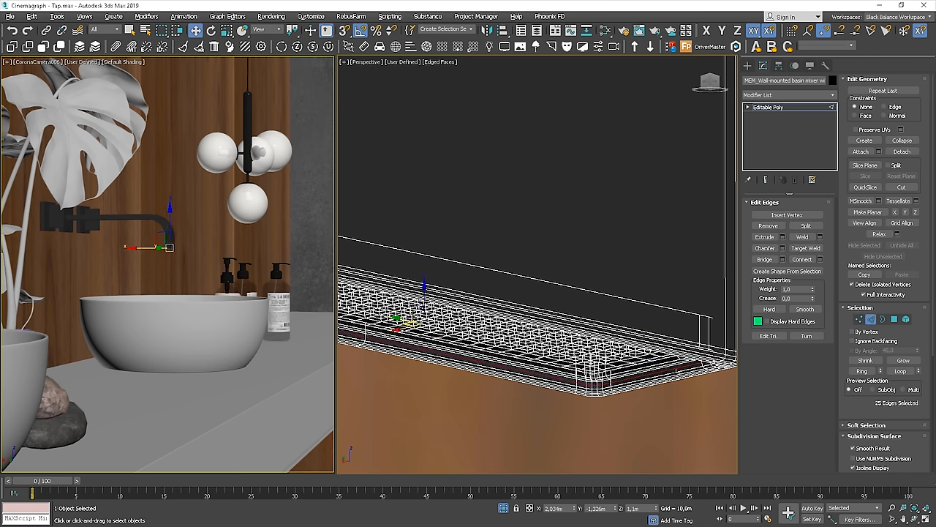
mouse_move(817, 285)
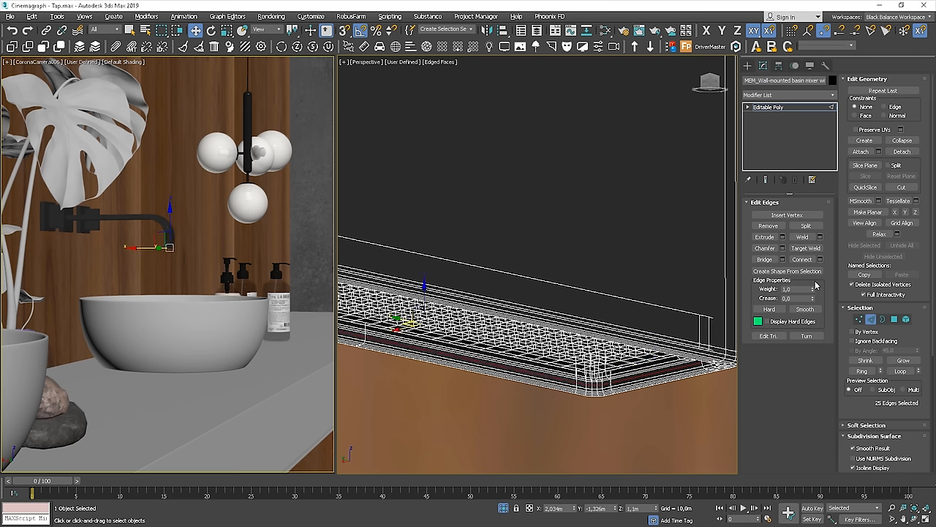
mouse_move(461, 279)
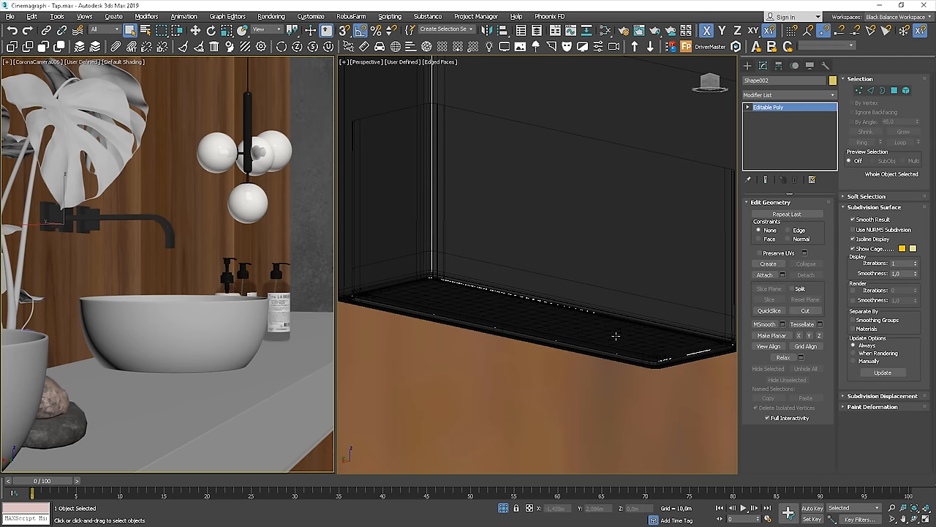
- Isolate the selected faucet outlet part via the quad menu's Isolate Selection
right_click(614, 337)
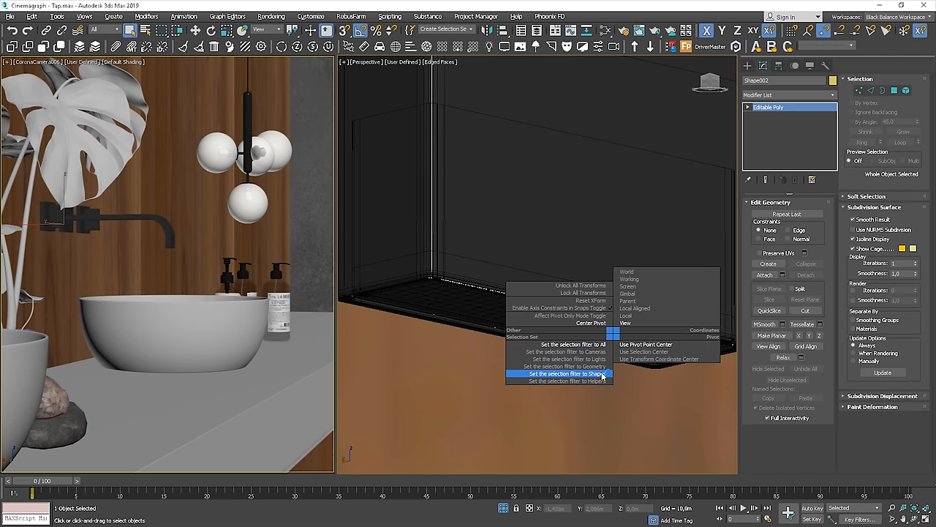
left_click(563, 374)
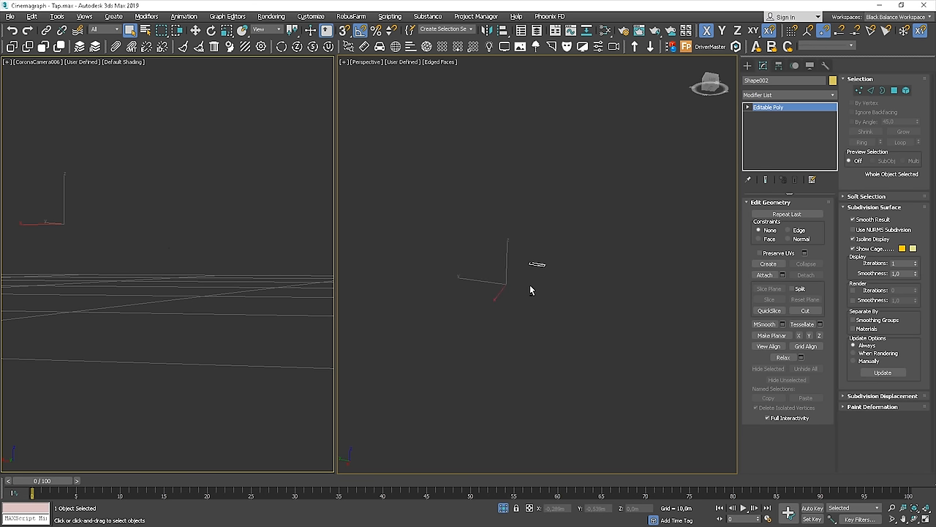
- Remove the materials from the outlet face using the UVW Remove utility
key("t")
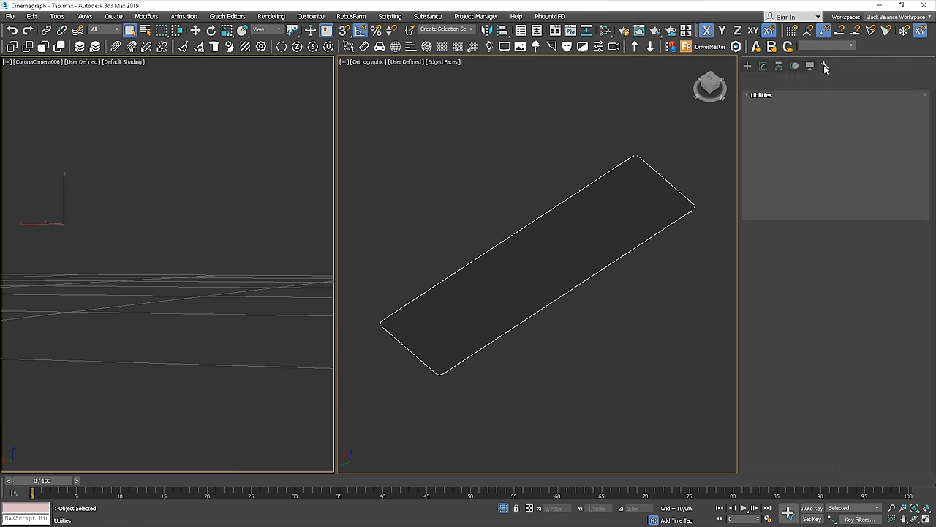
left_click(826, 66)
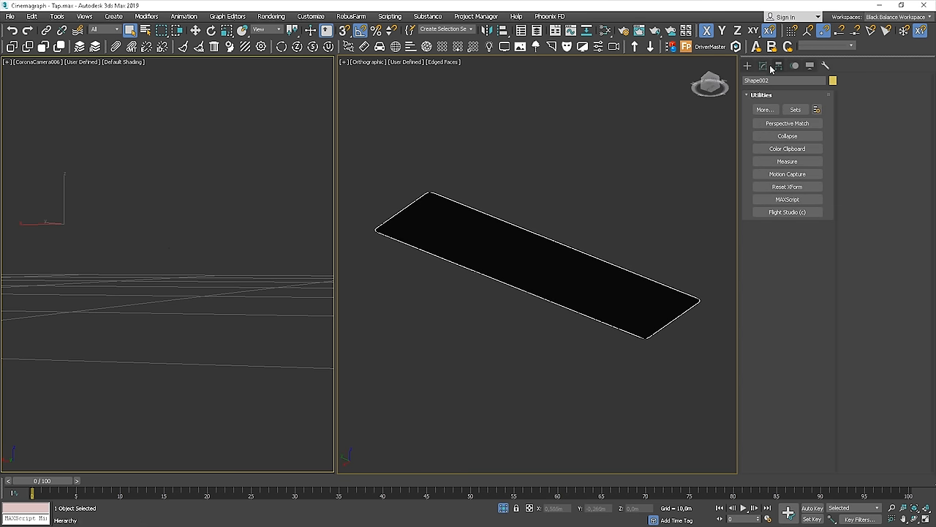
left_click(763, 66)
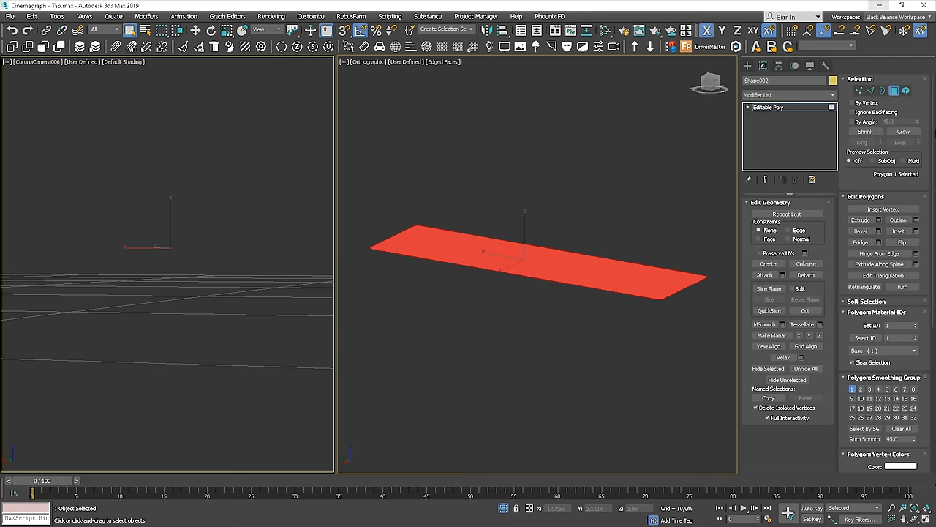
left_click(825, 66)
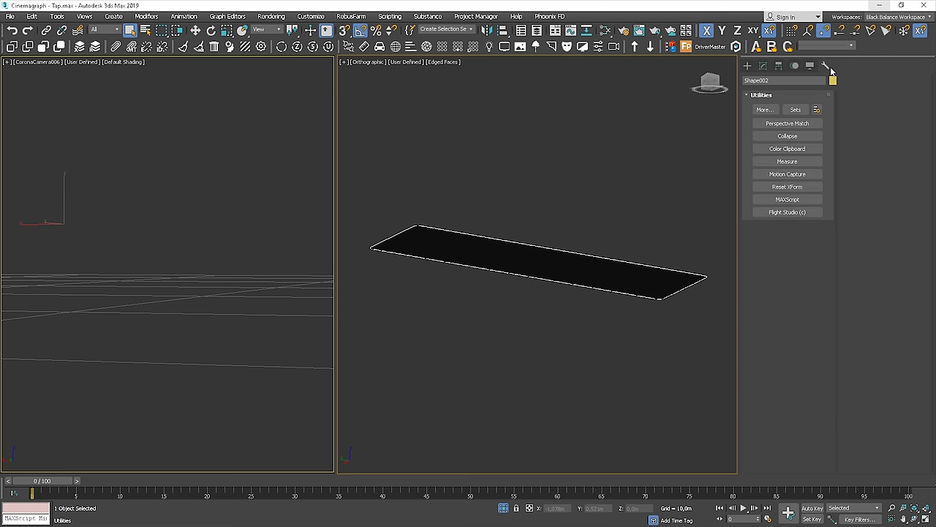
left_click(764, 109)
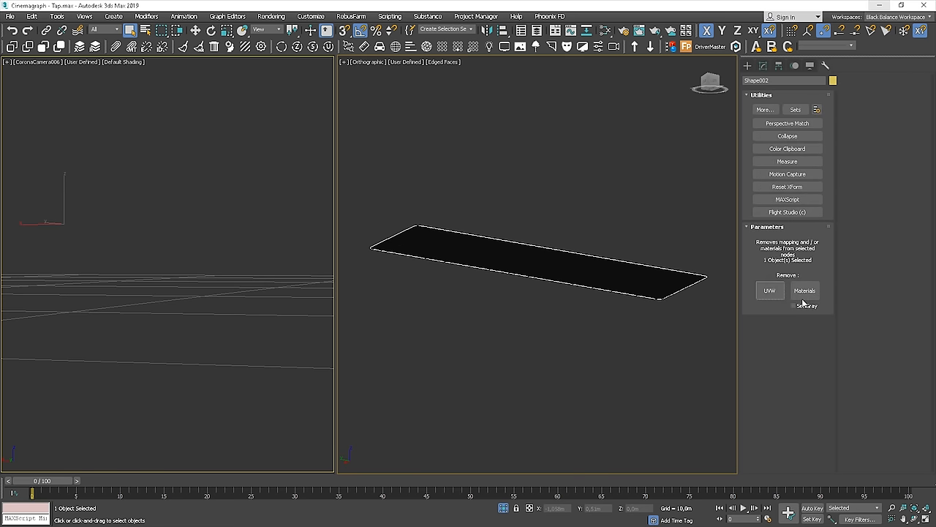
left_click(805, 289)
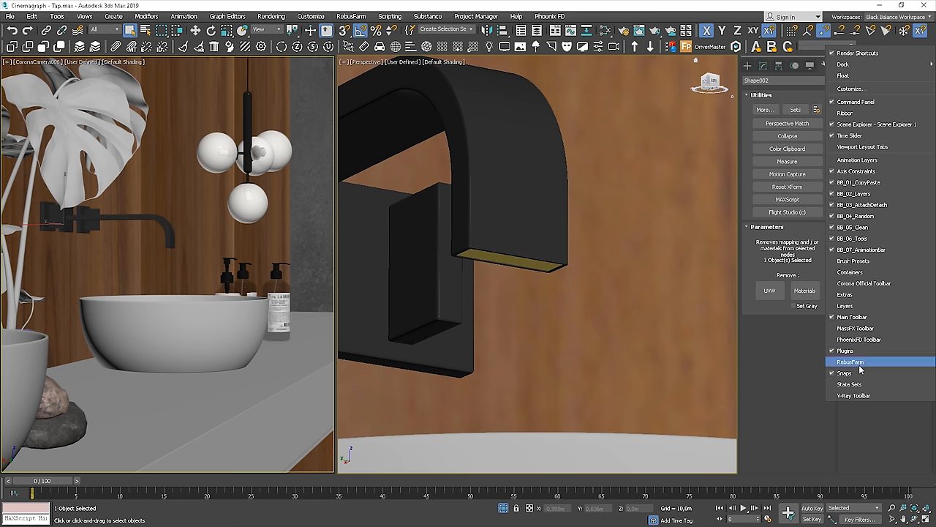
- Show the Phoenix FD toolbar to place a liquid simulator under the spout
left_click(850, 362)
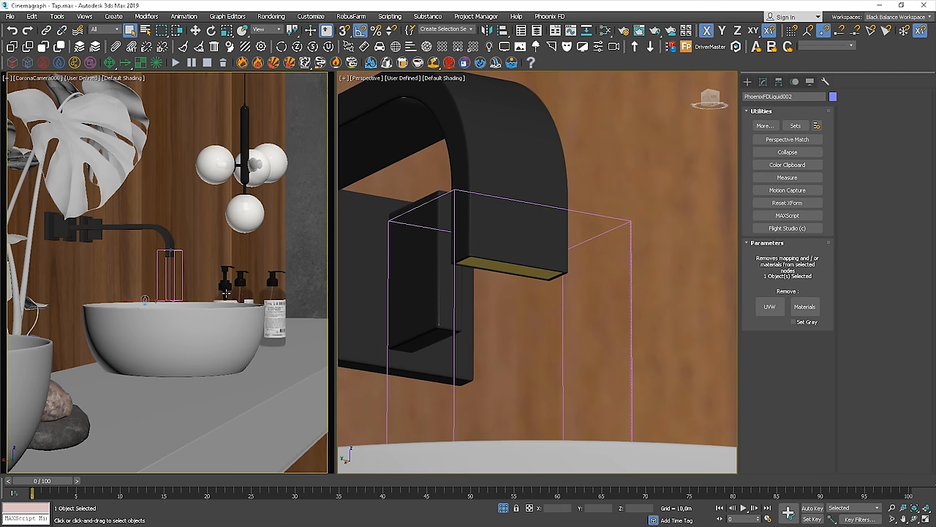
mouse_move(225, 293)
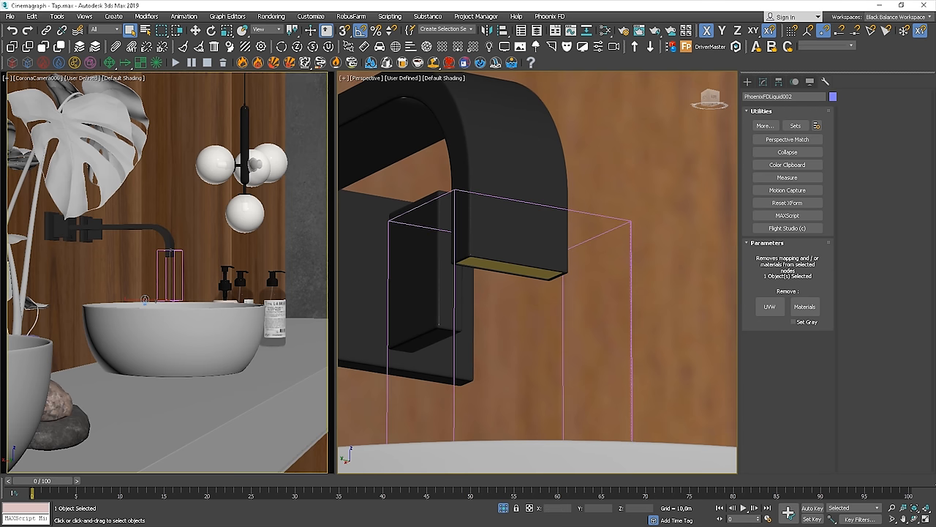
mouse_move(174, 385)
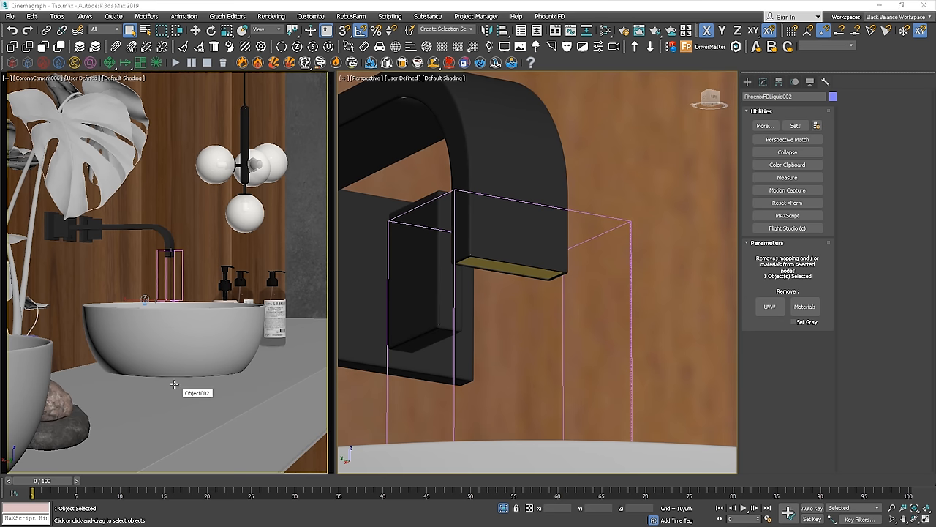
mouse_move(477, 308)
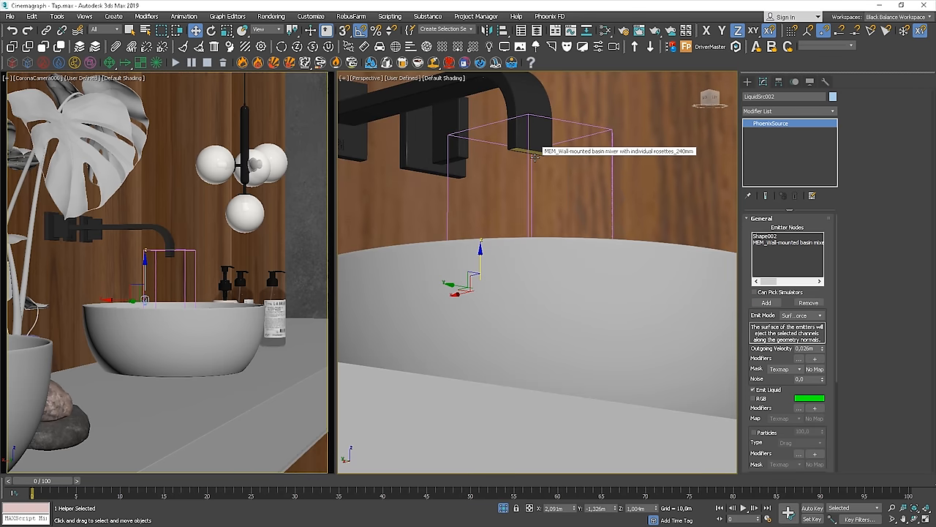
mouse_move(755, 253)
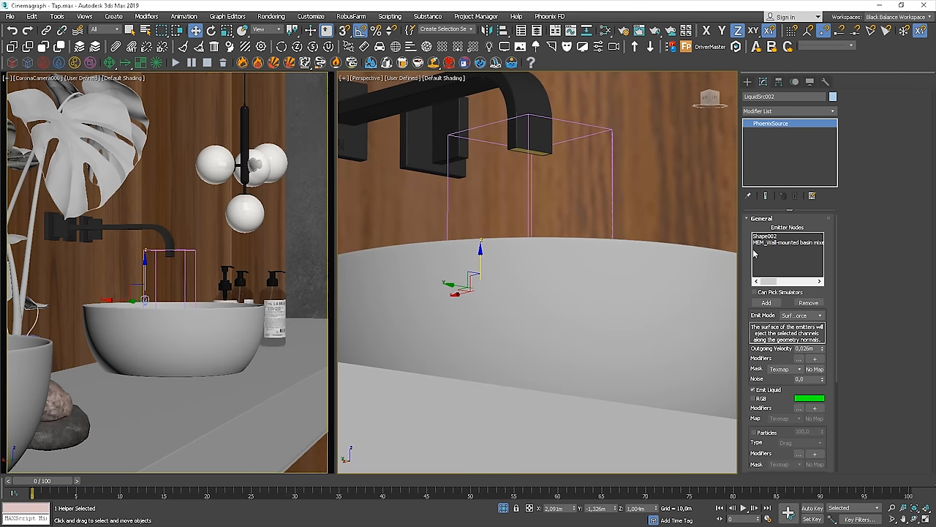
mouse_move(763, 246)
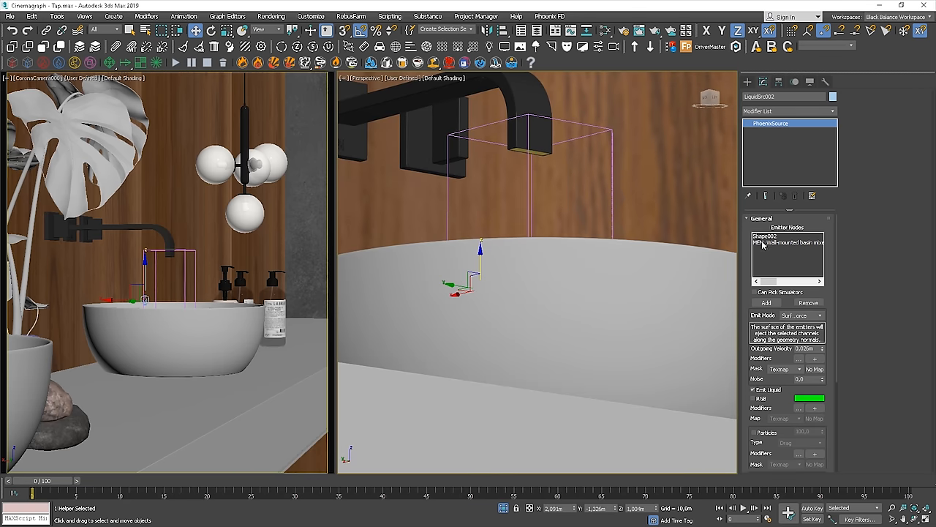
- Remove LiquidSrc001's existing emitter nodes and add the outlet shape as the emitter
left_click(787, 235)
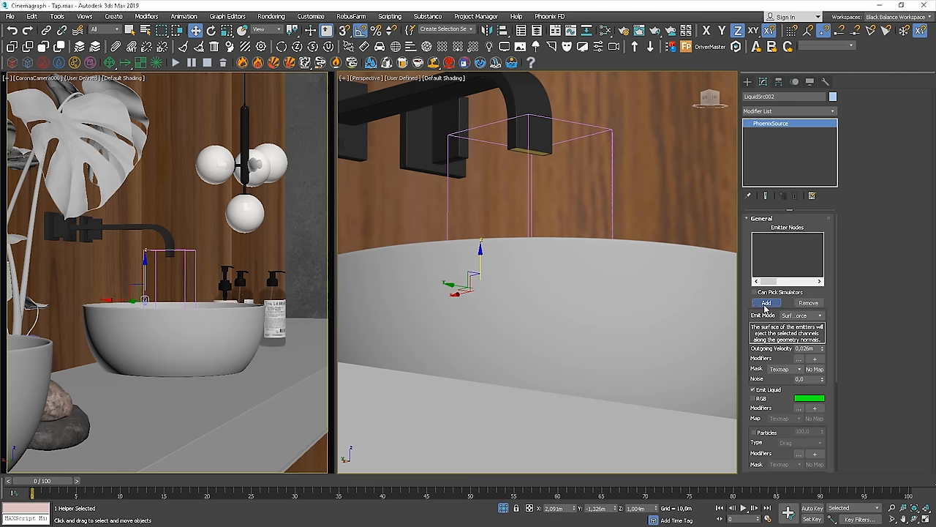
left_click(767, 301)
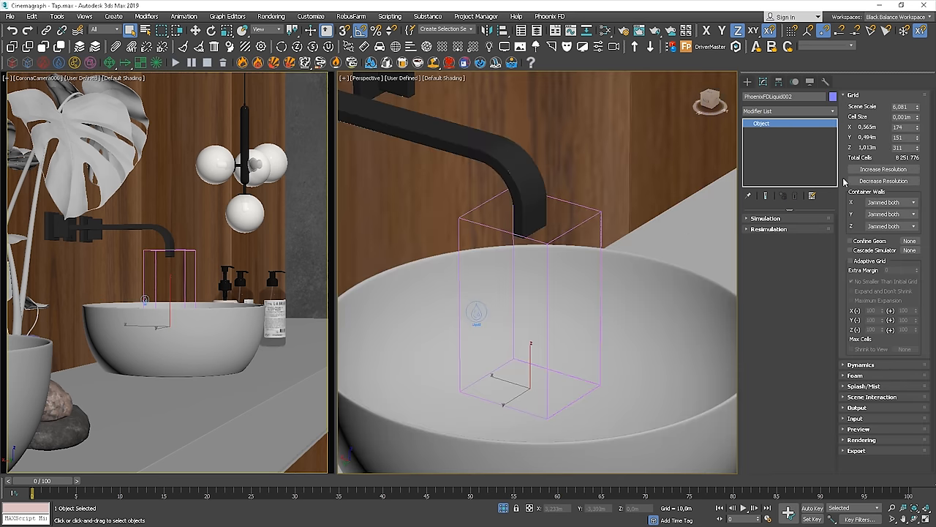
- Start the Phoenix FD liquid simulation from the simulator's Simulation rollout
left_click(883, 181)
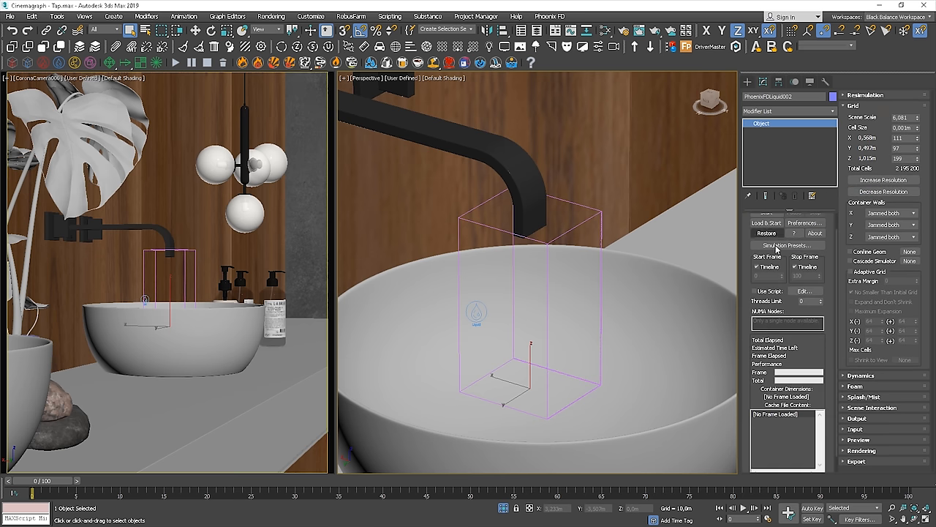
left_click_drag(534, 256, 568, 265)
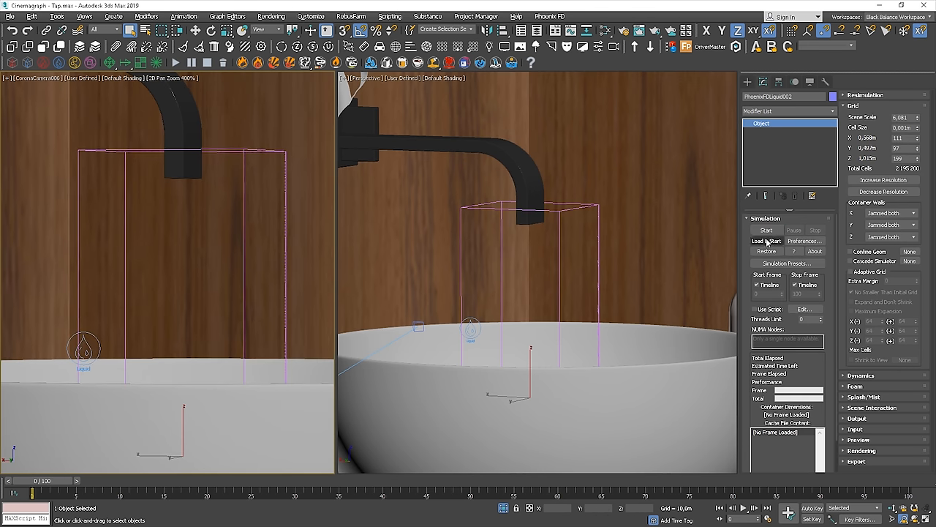
left_click(767, 230)
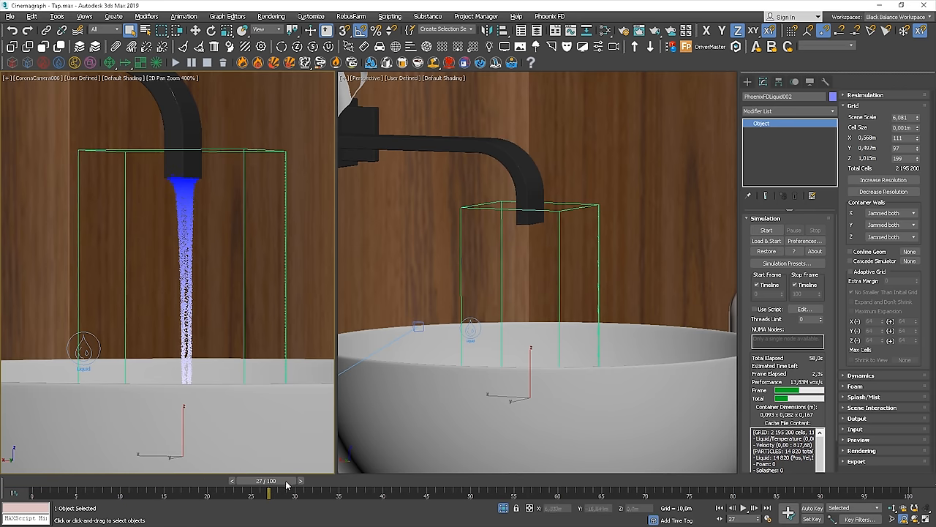
- Scrub the time slider back and forth to inspect the simulated water stream
left_click_drag(269, 480, 120, 480)
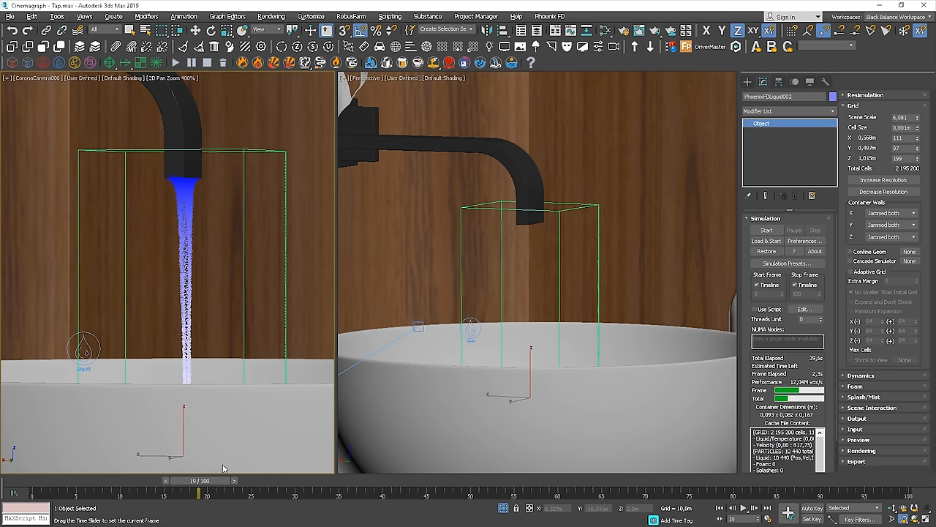
left_click_drag(199, 480, 278, 480)
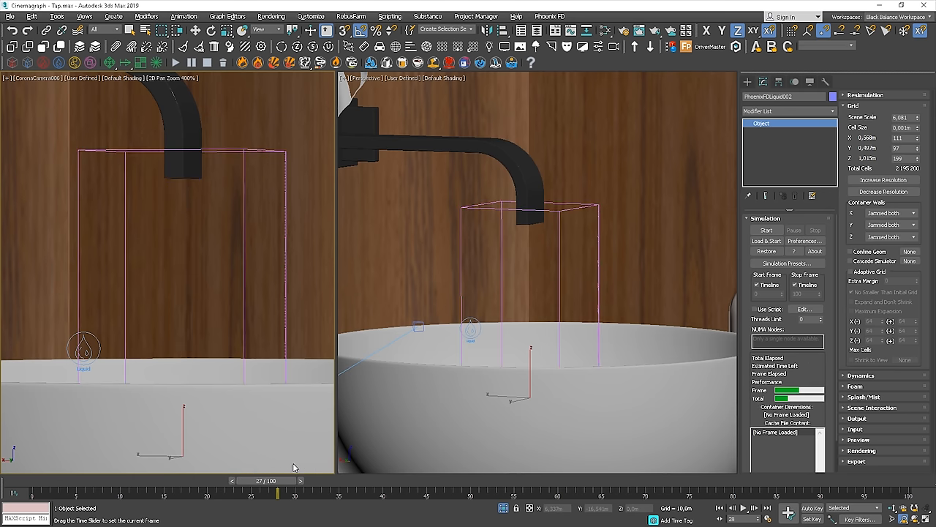
left_click_drag(278, 494, 167, 494)
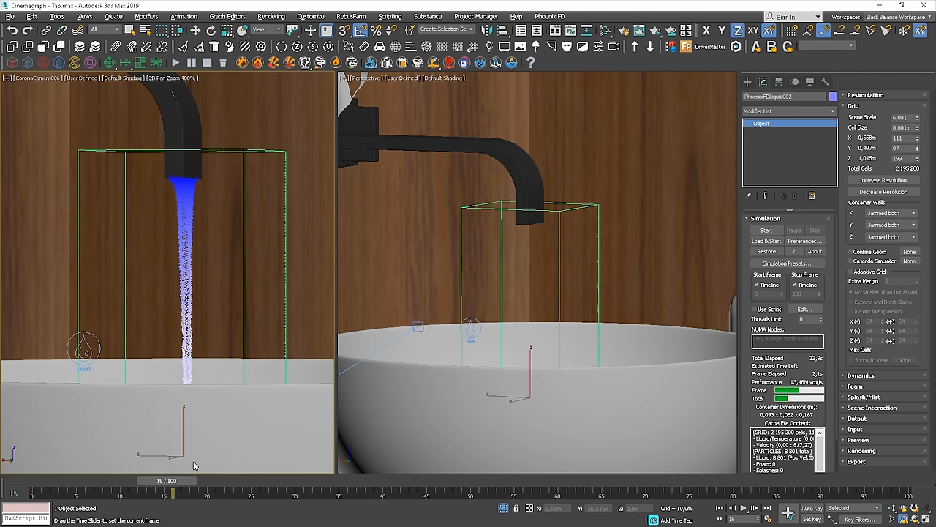
left_click_drag(173, 480, 139, 480)
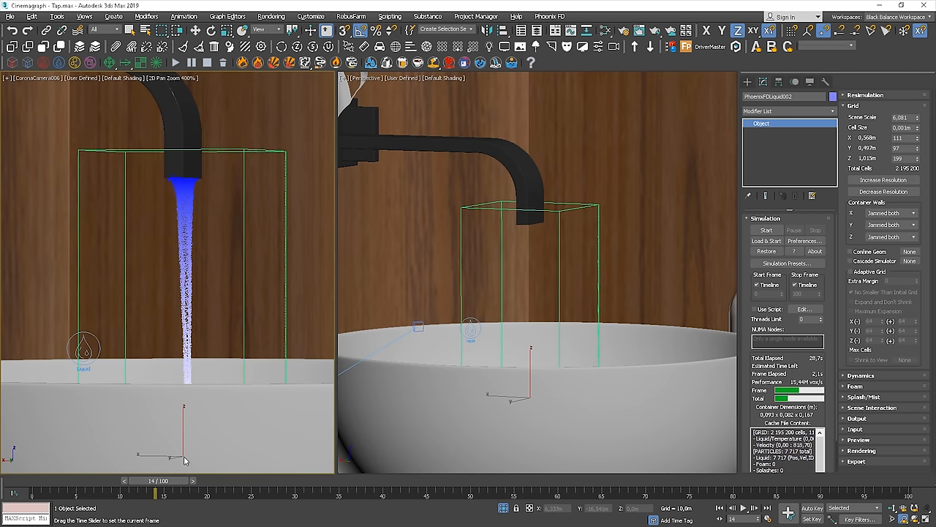
left_click_drag(155, 494, 285, 495)
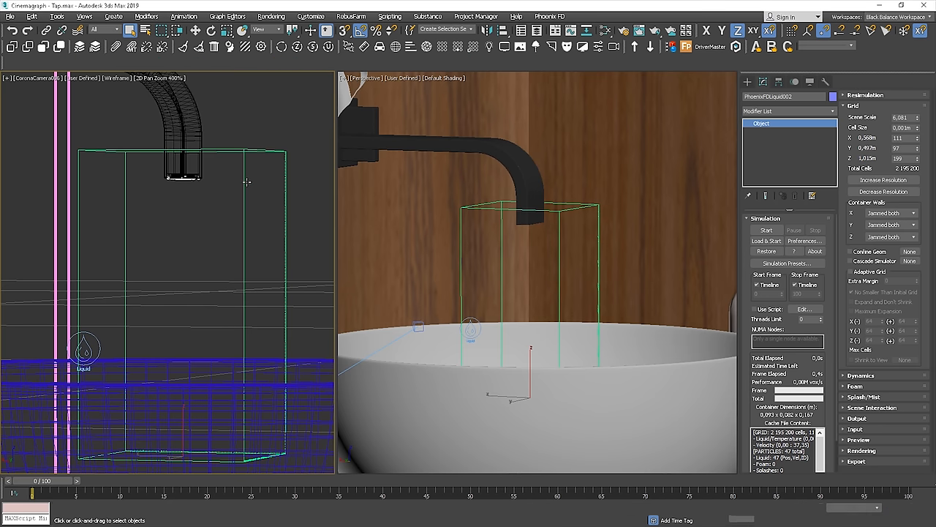
- Re-run the liquid simulation, let it compute, then stop it
left_click(767, 229)
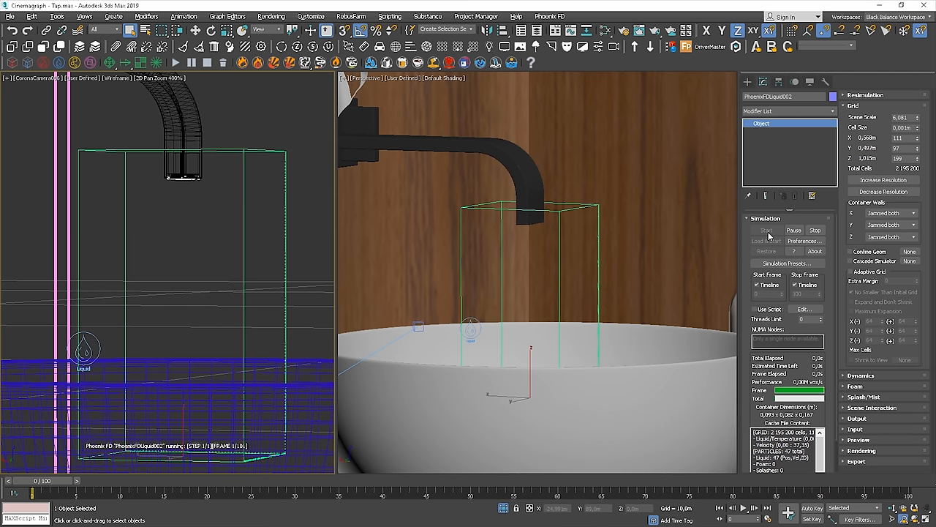
left_click(767, 230)
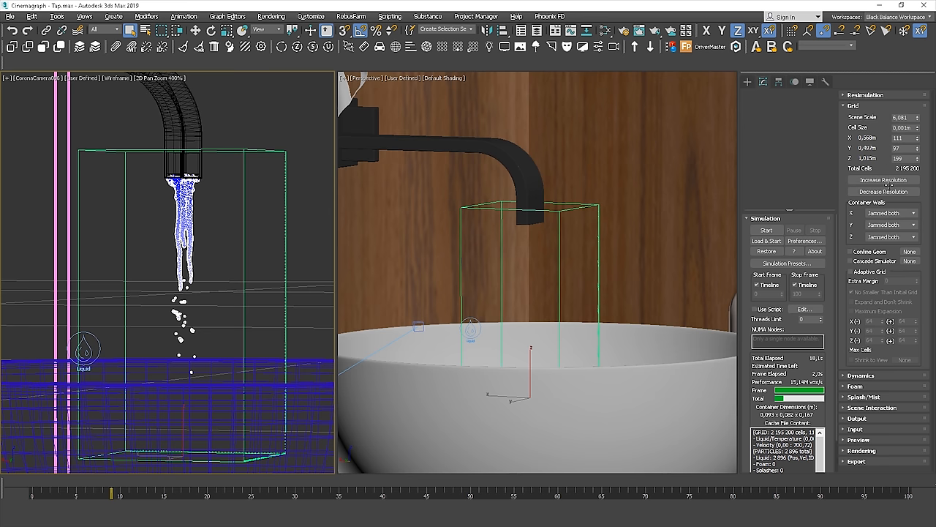
left_click(884, 180)
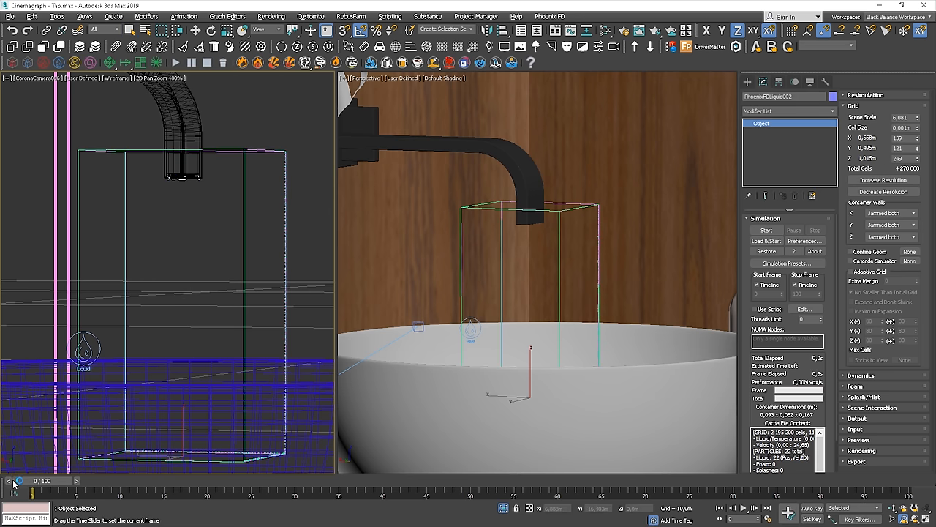
left_click(766, 230)
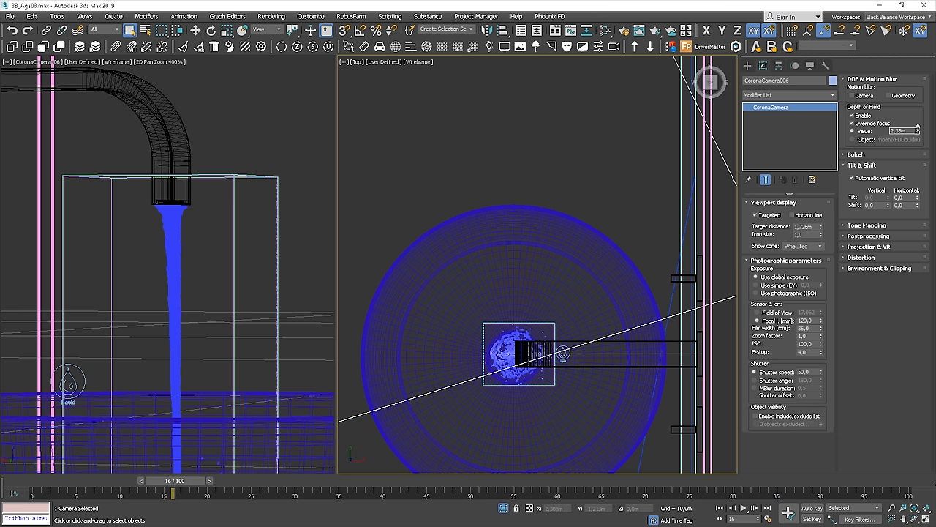
mouse_move(904, 139)
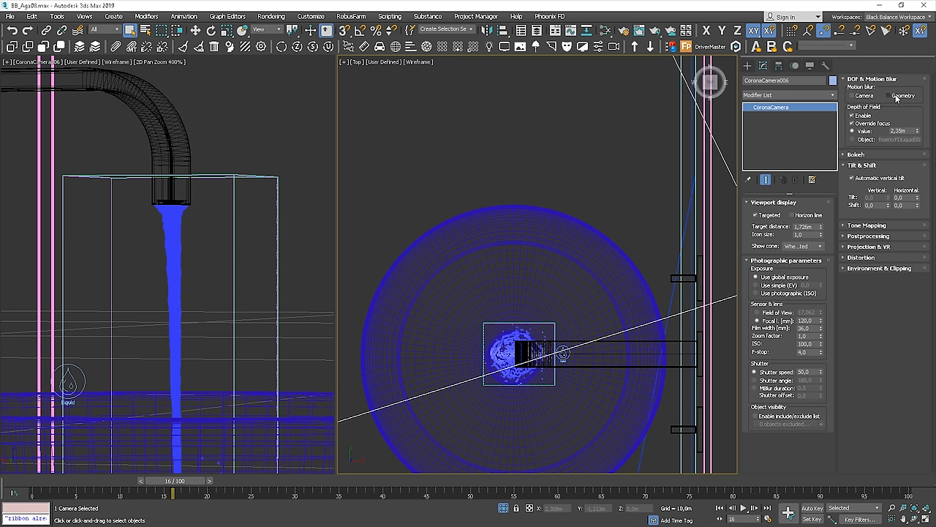
- Tick Geometry motion blur in the CoronaCamera parameters
left_click(325, 173)
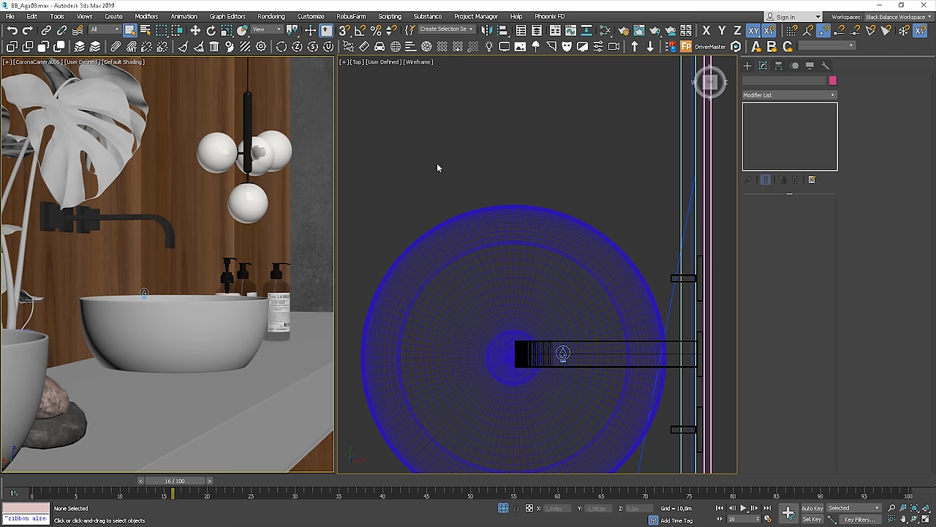
mouse_move(185, 172)
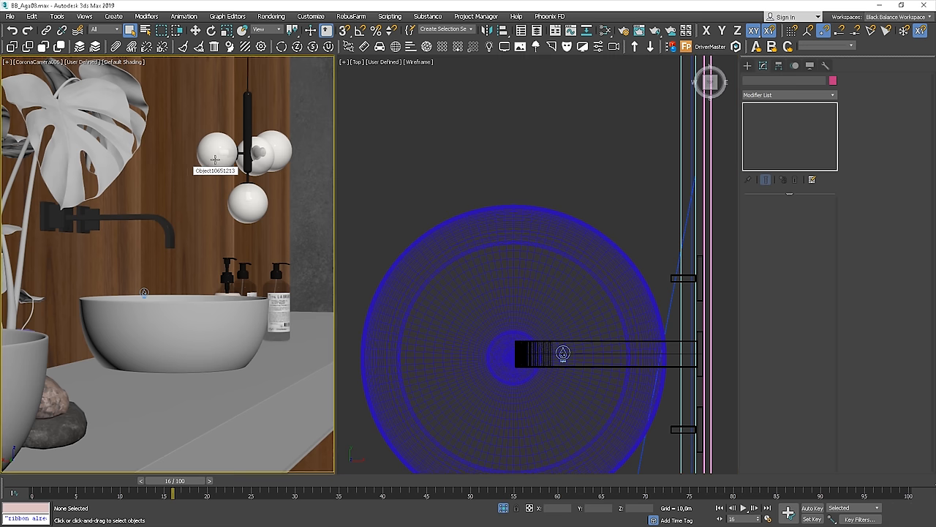
mouse_move(374, 146)
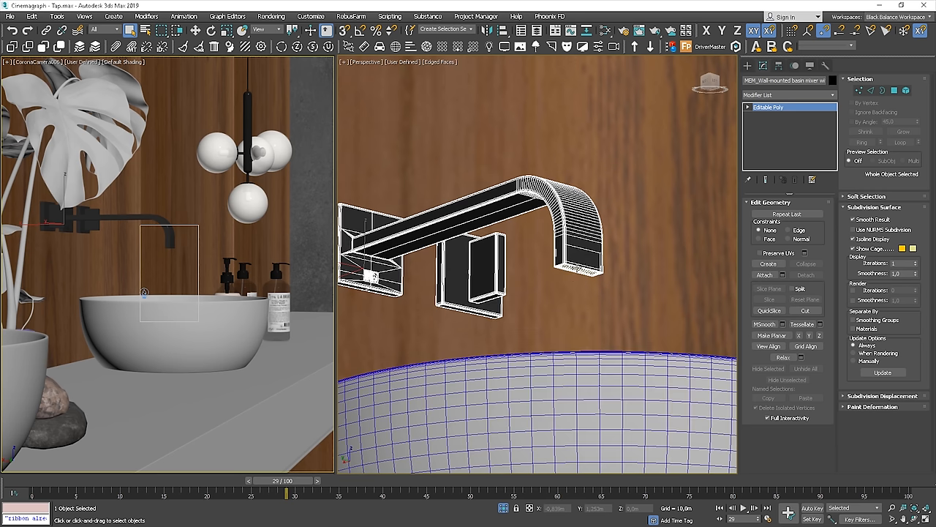
- Select the wall-mounted faucet in Tap.max and choose an action from its quad menu
left_click(768, 107)
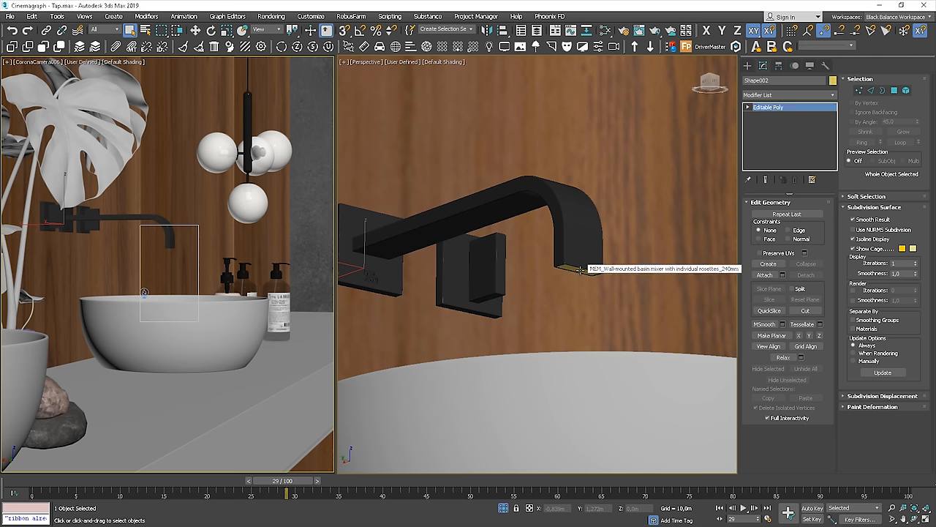
right_click(573, 271)
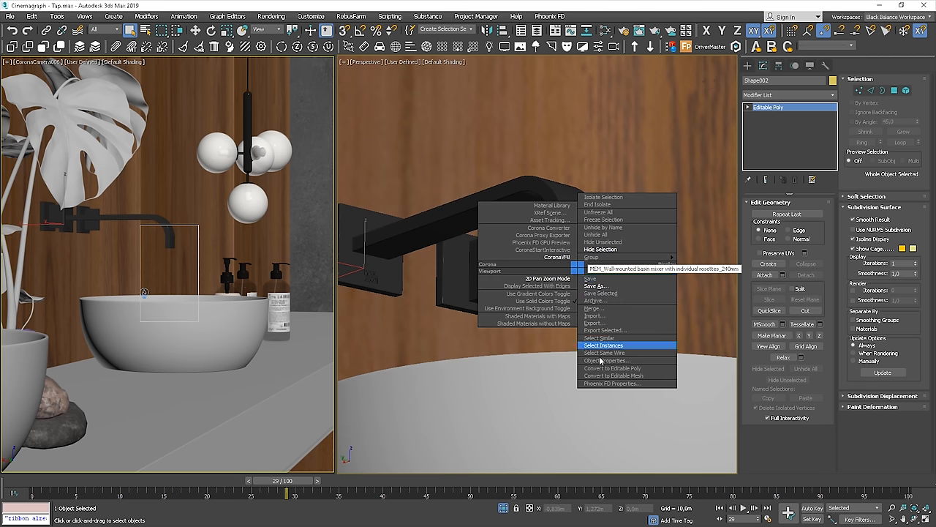
left_click(609, 359)
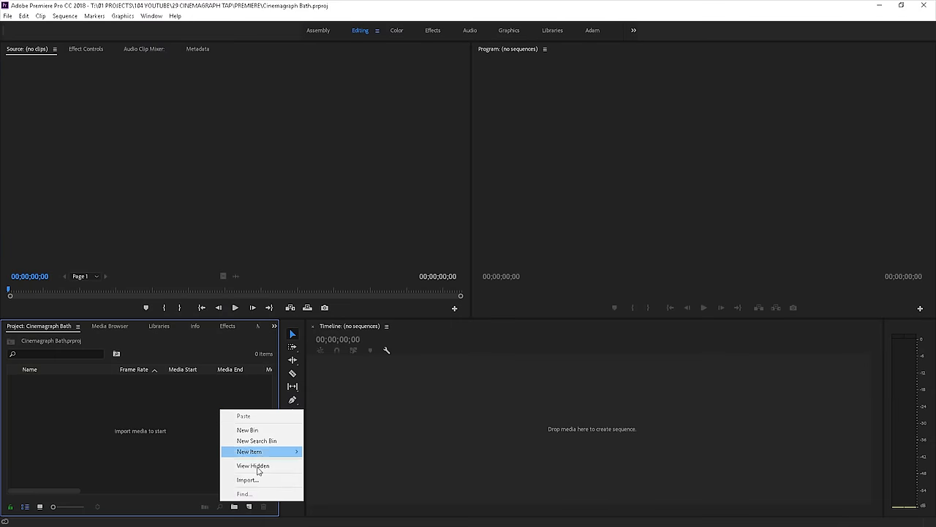
- Import the bath image file into the Premiere Pro project
left_click(247, 480)
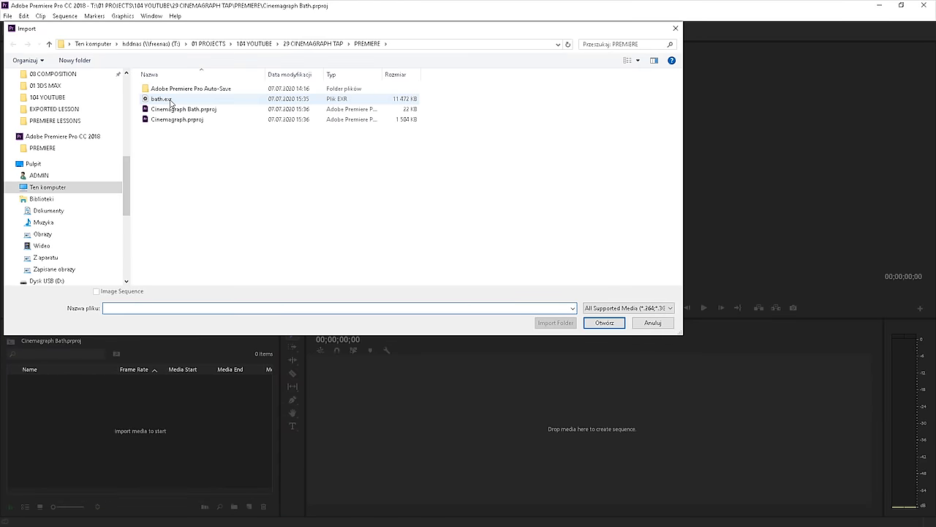
left_click(605, 324)
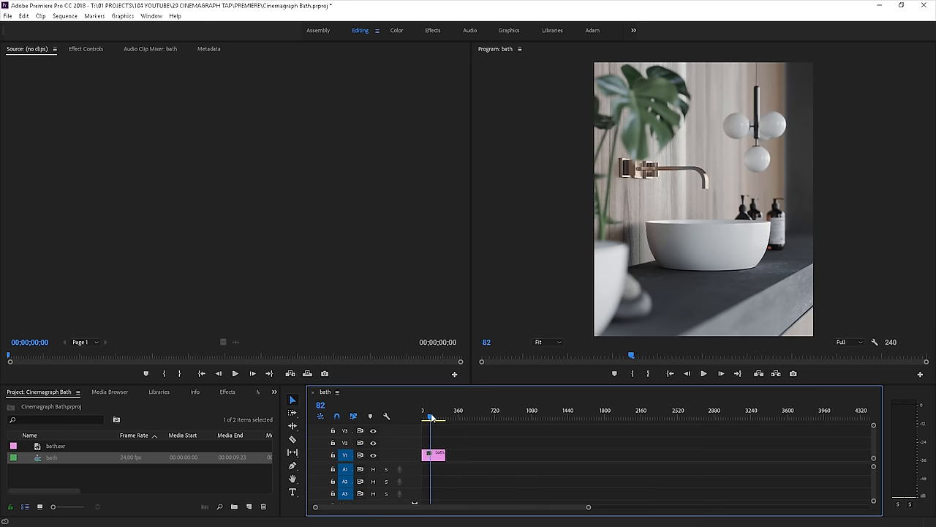
- Create a sequence from the bath clip and set the playhead near its start
left_click(436, 410)
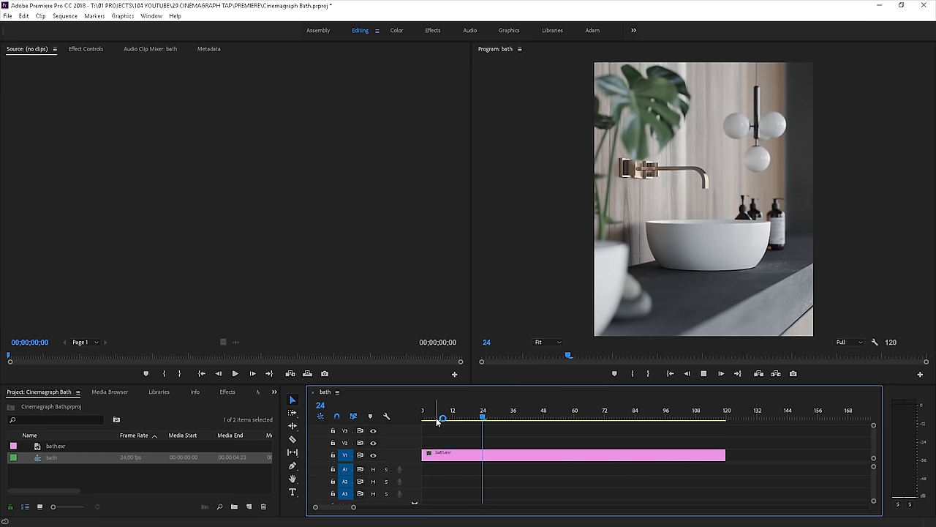
left_click(604, 416)
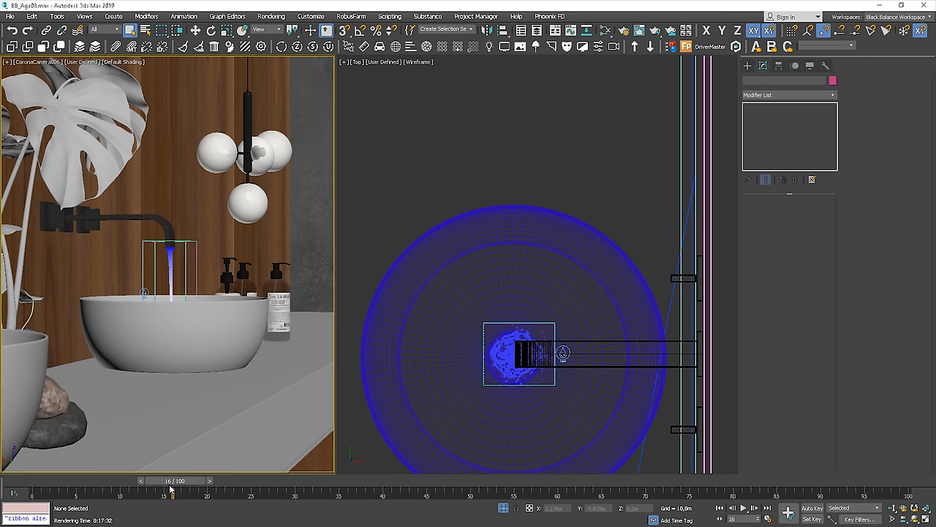
- Scrub the water animation, then set the Common render range and Save File output path
left_click_drag(172, 479, 269, 480)
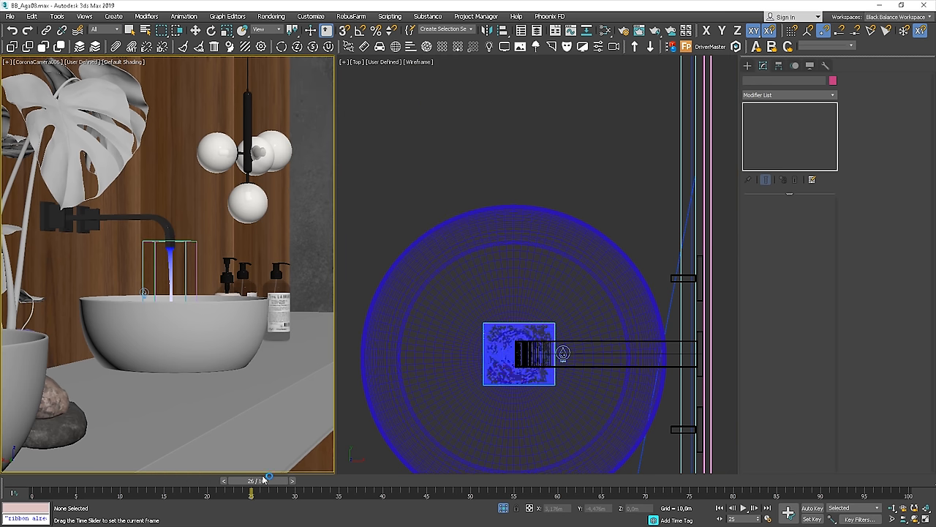
left_click_drag(269, 480, 278, 480)
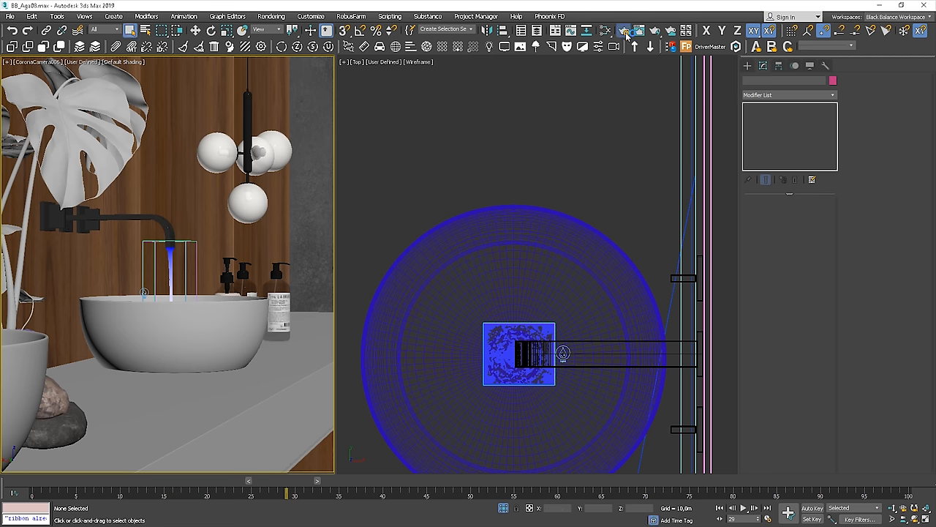
left_click(627, 29)
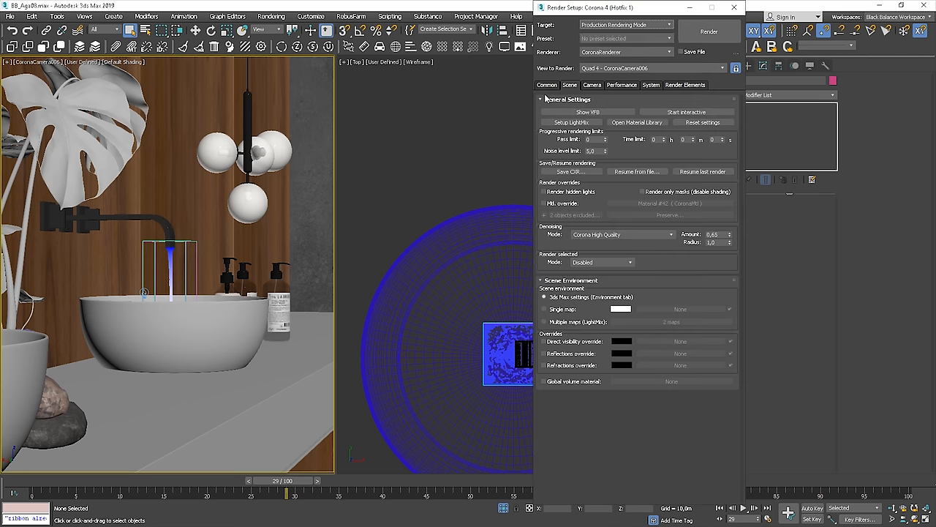
left_click(547, 85)
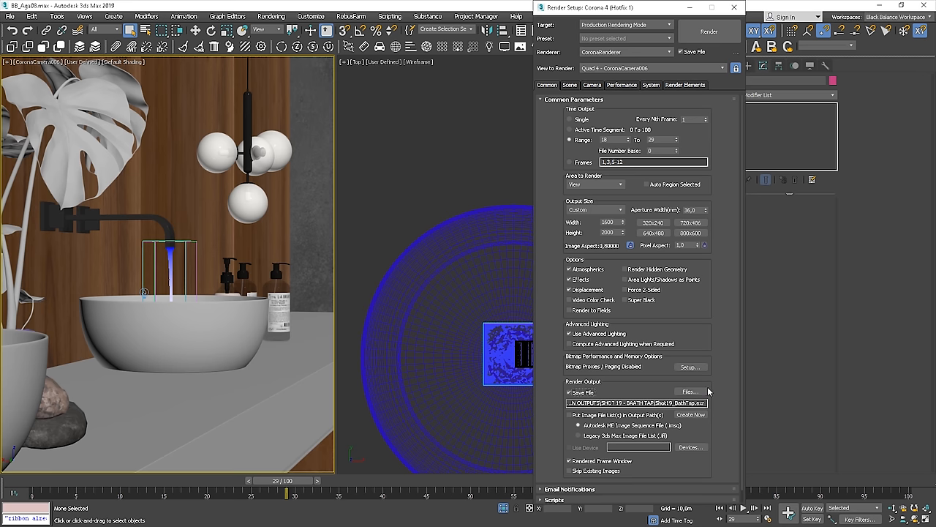
left_click(688, 392)
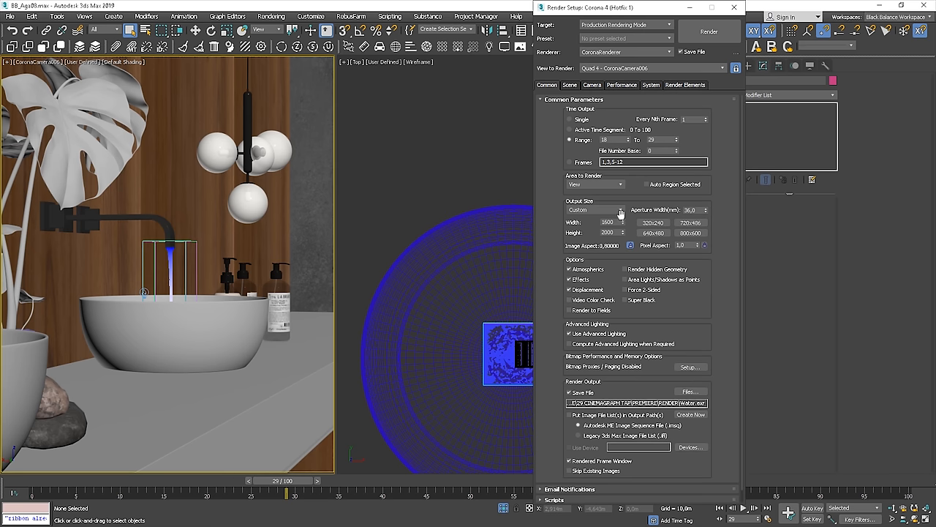
- Limit Area to Render to a Region drawn around the water stream and start rendering
left_click(592, 184)
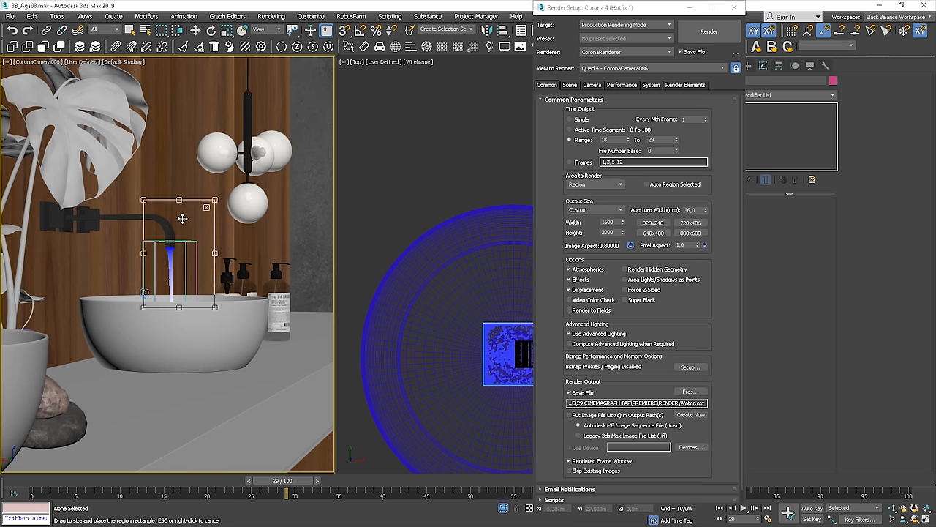
left_click_drag(183, 218, 174, 235)
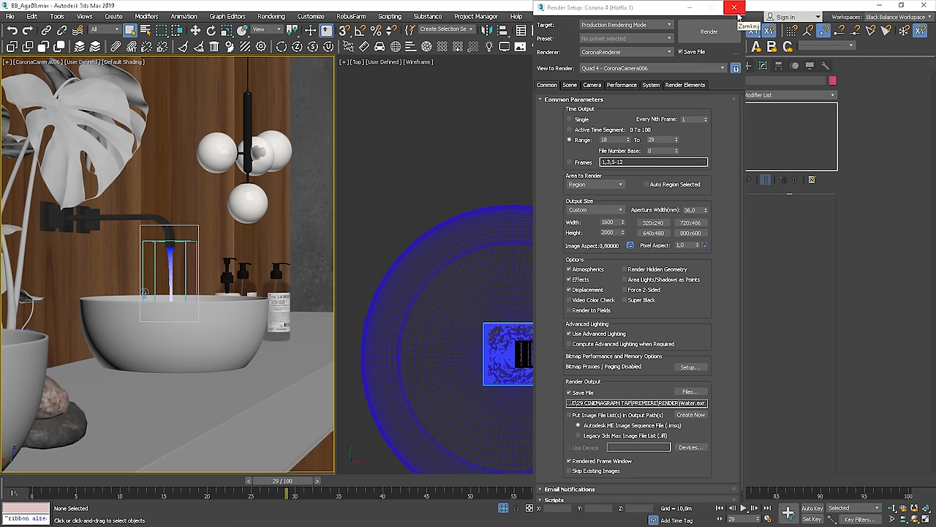
left_click(735, 7)
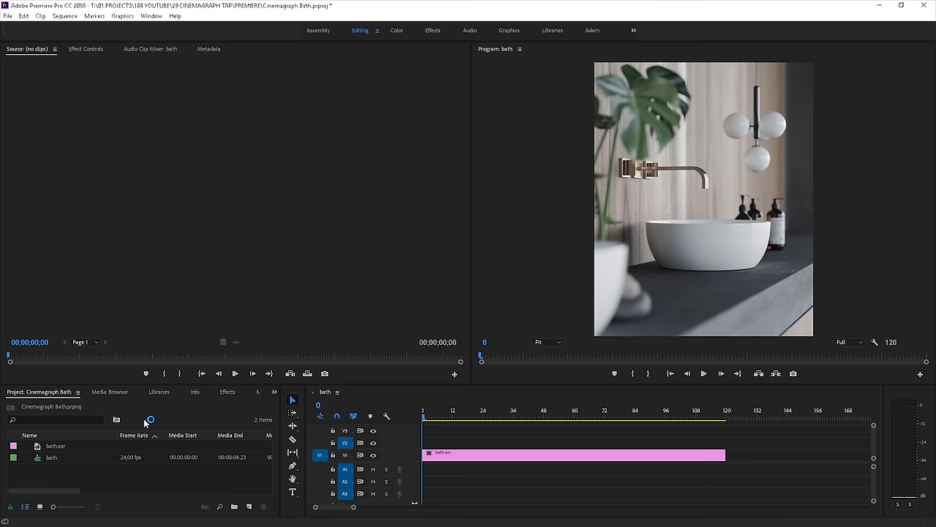
- Import the rendered water frames and place them on V2 above the bath still, repeating along the timeline
right_click(146, 421)
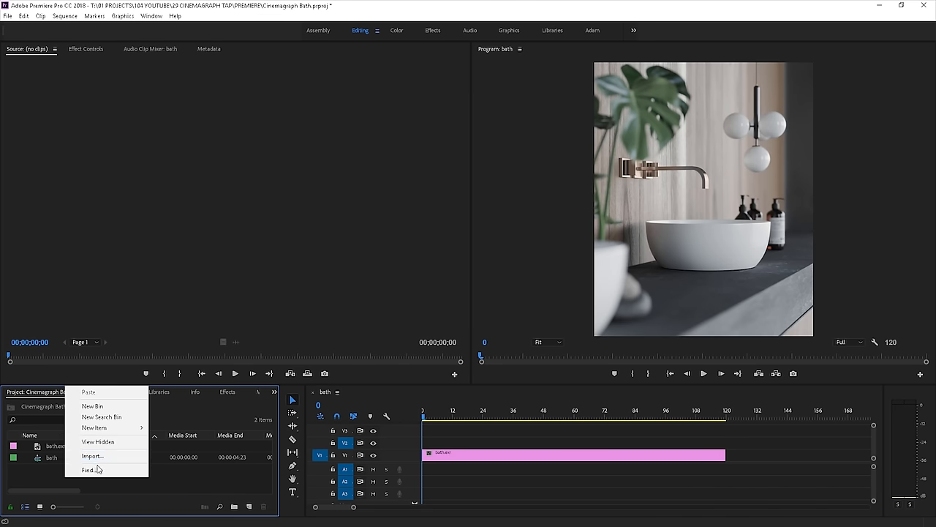
left_click(92, 456)
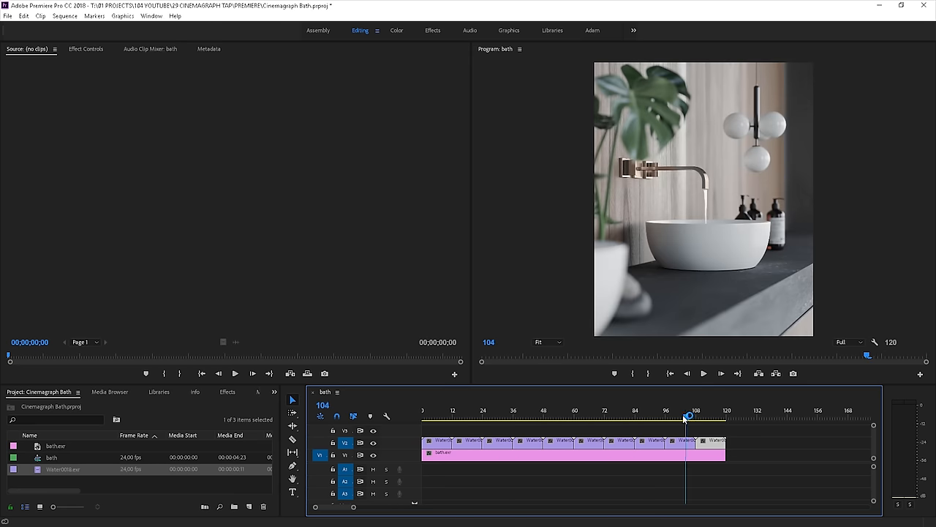
left_click(422, 417)
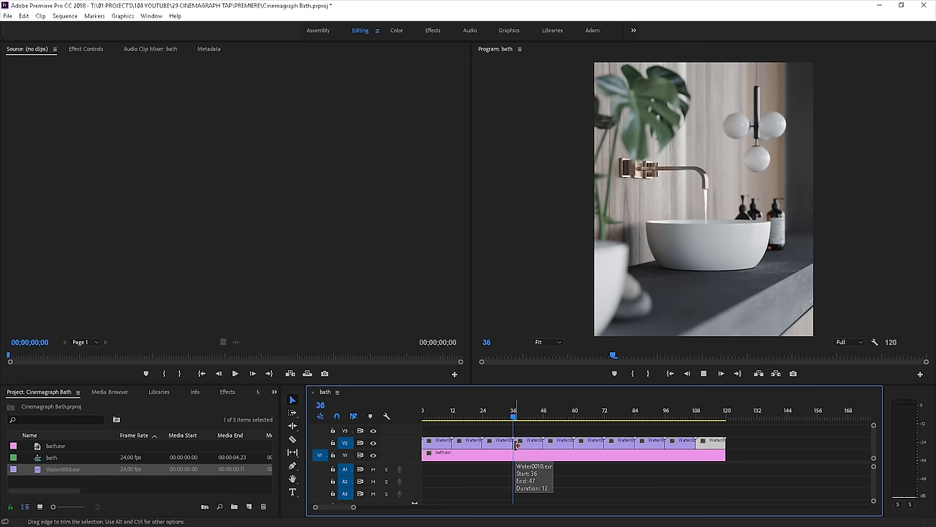
left_click(632, 417)
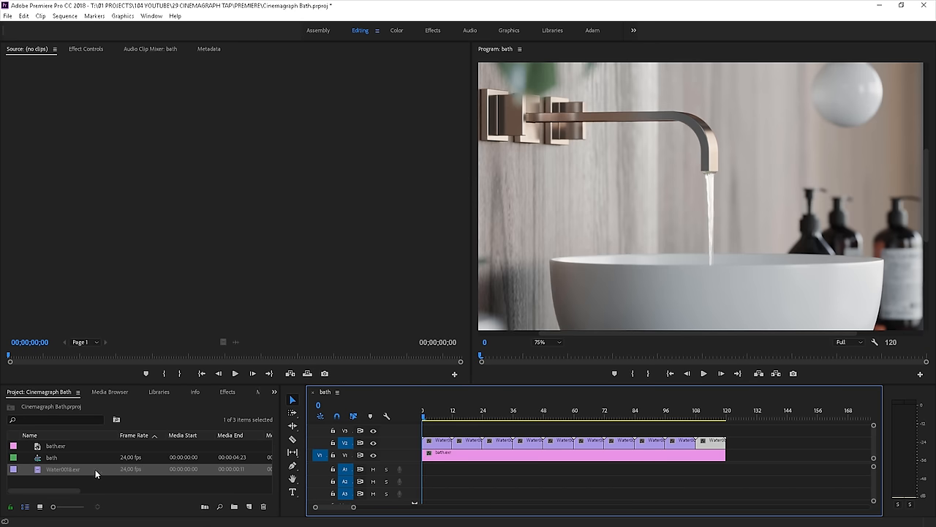
- Create an adjustment layer and lay it on V3 spanning the whole bath sequence
right_click(95, 474)
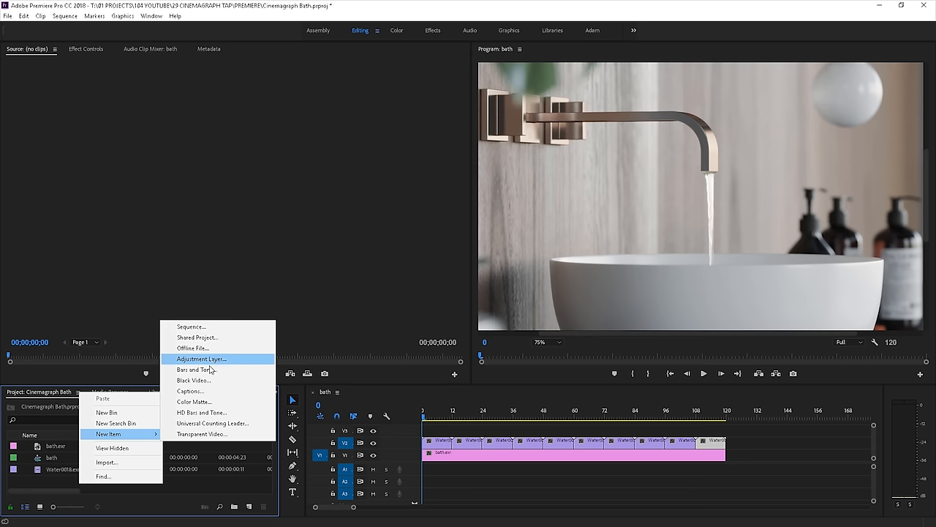
left_click(202, 359)
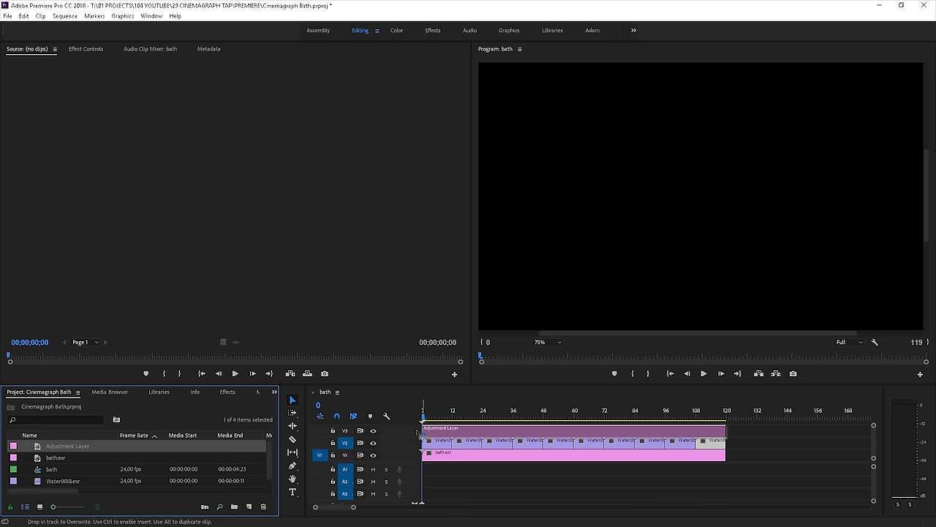
left_click(450, 410)
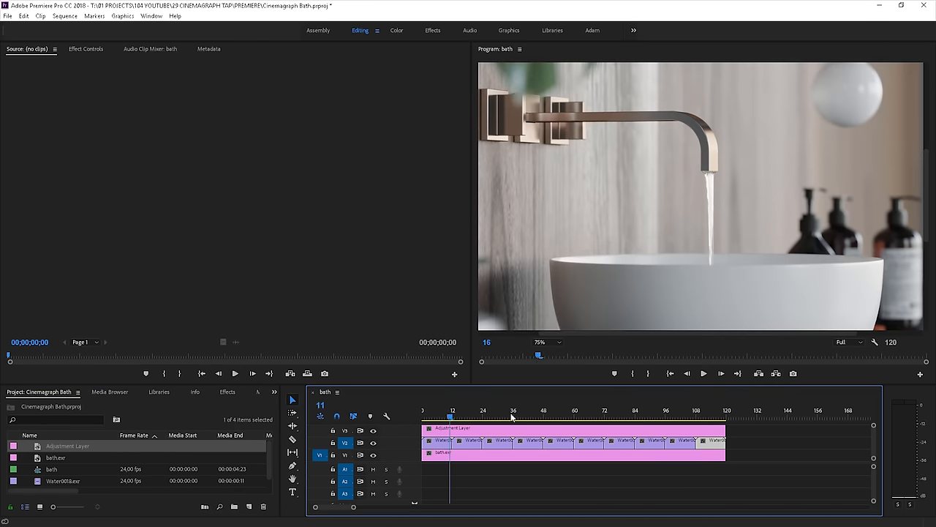
left_click(530, 410)
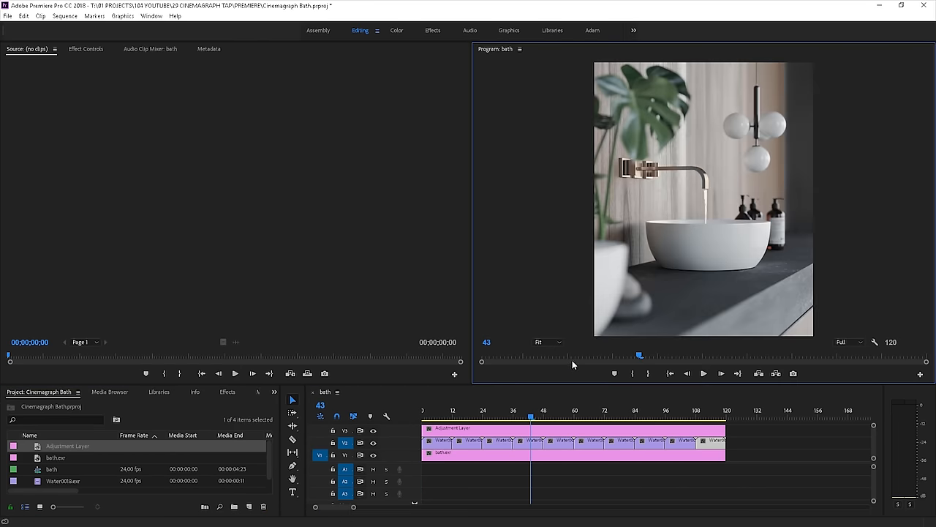
left_click(536, 427)
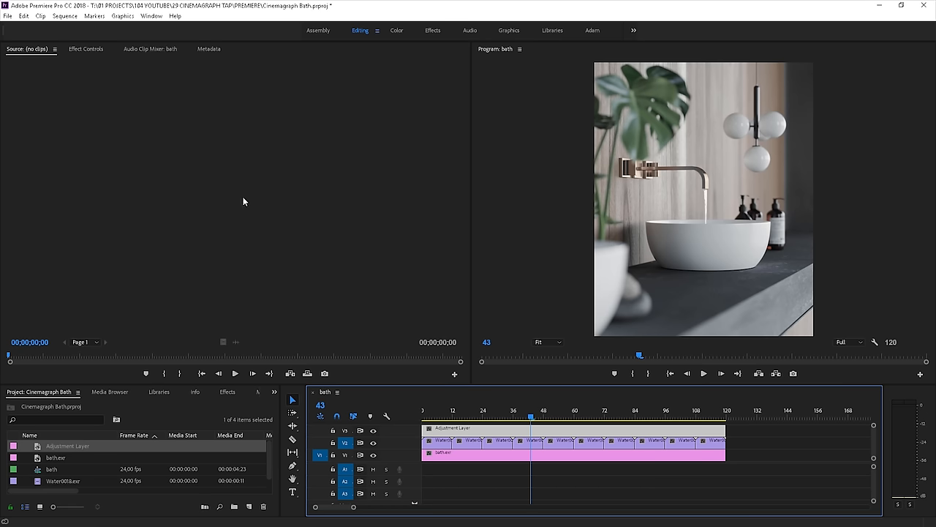
mouse_move(476, 91)
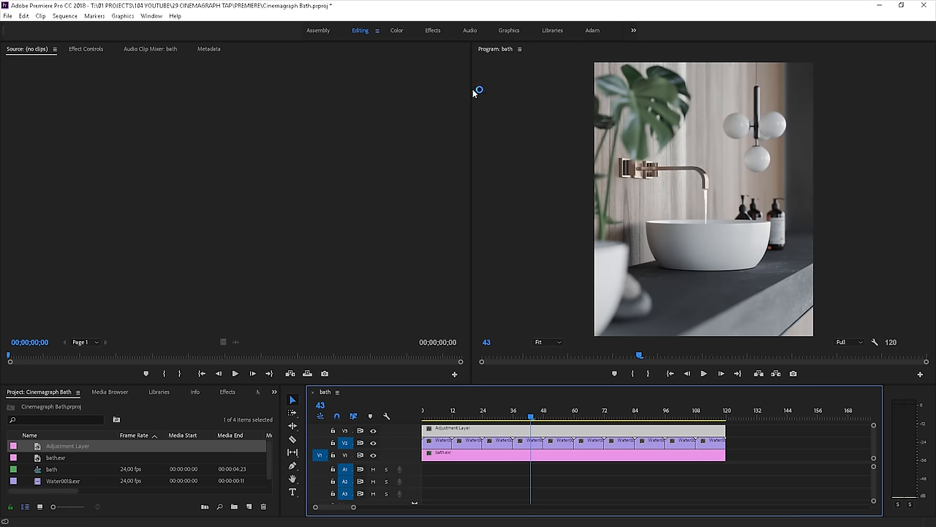
left_click(85, 49)
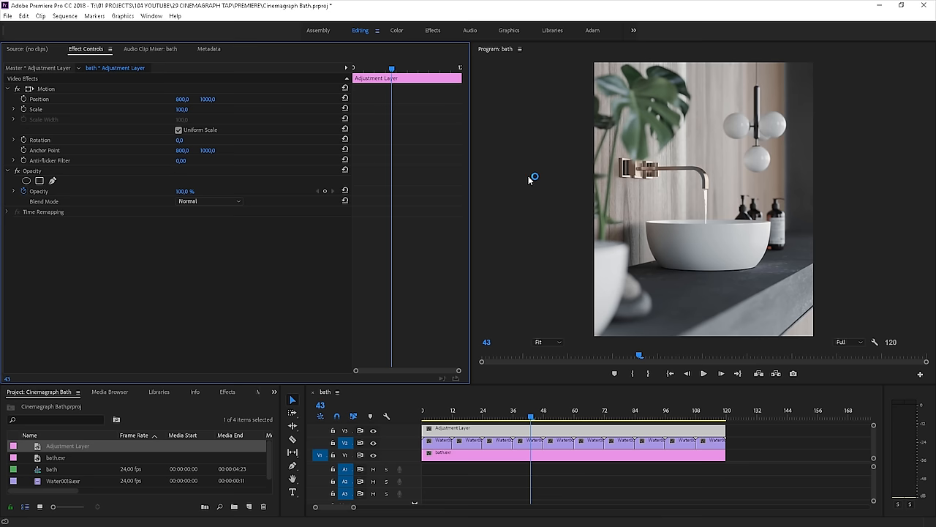
mouse_move(153, 15)
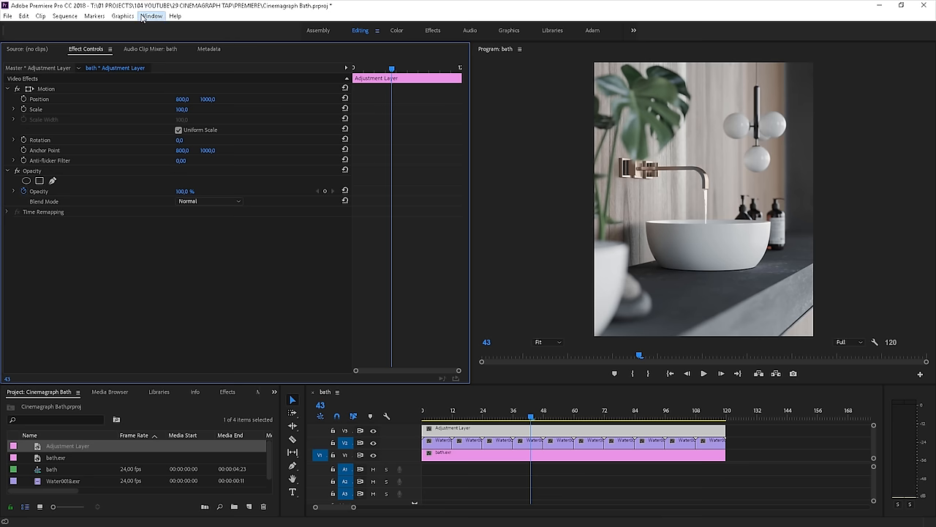
- Find RGB Curves in the Effects panel ('cur'), apply it and raise the master curve to brighten
left_click(151, 15)
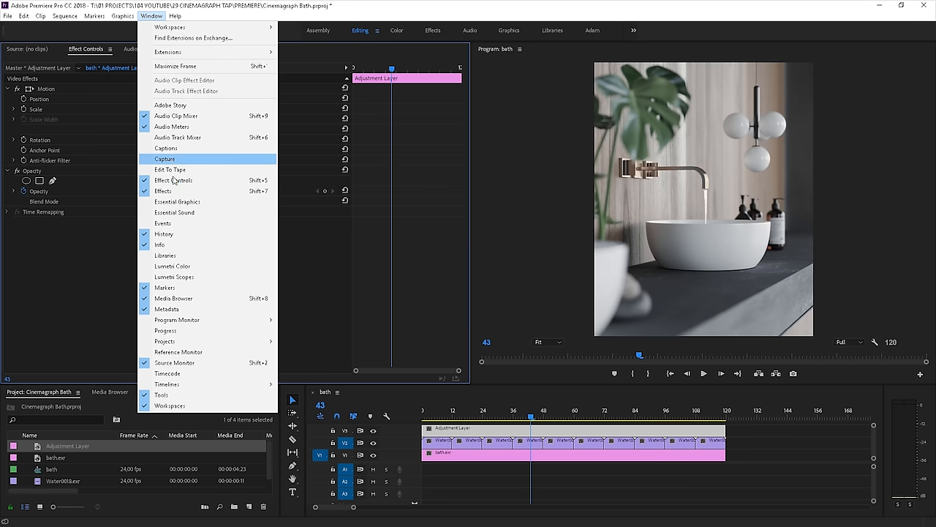
left_click(169, 180)
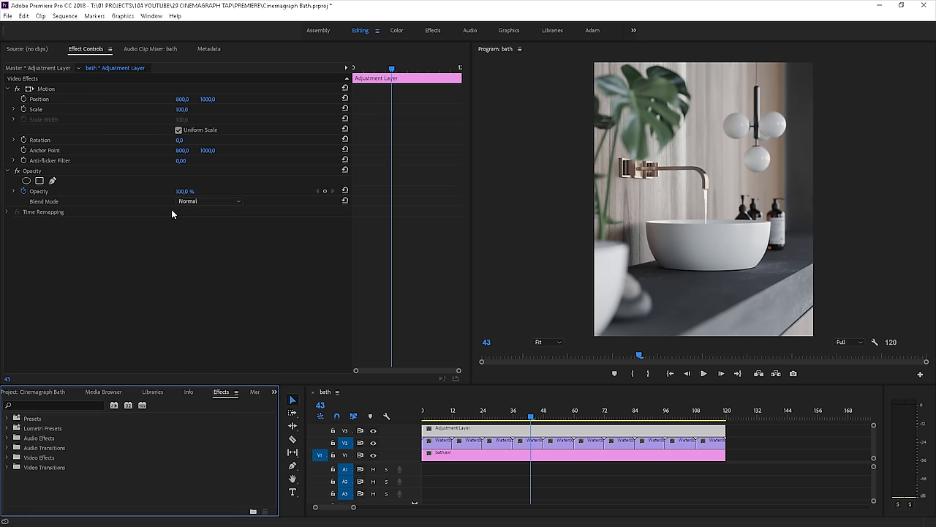
left_click(52, 405)
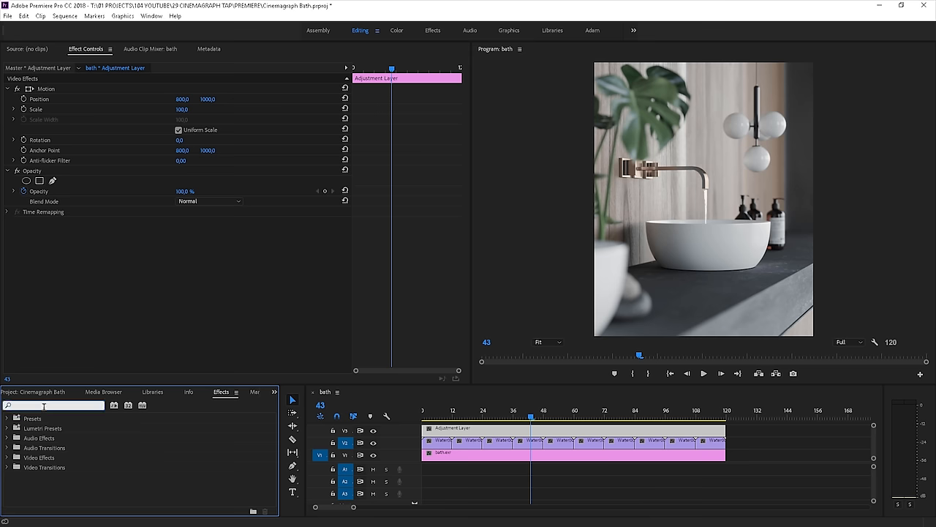
type("curv")
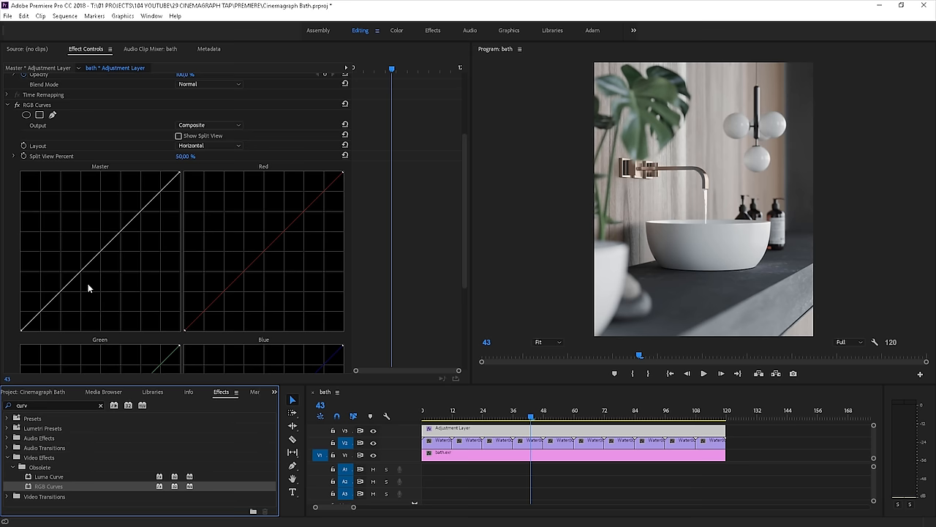
left_click(131, 236)
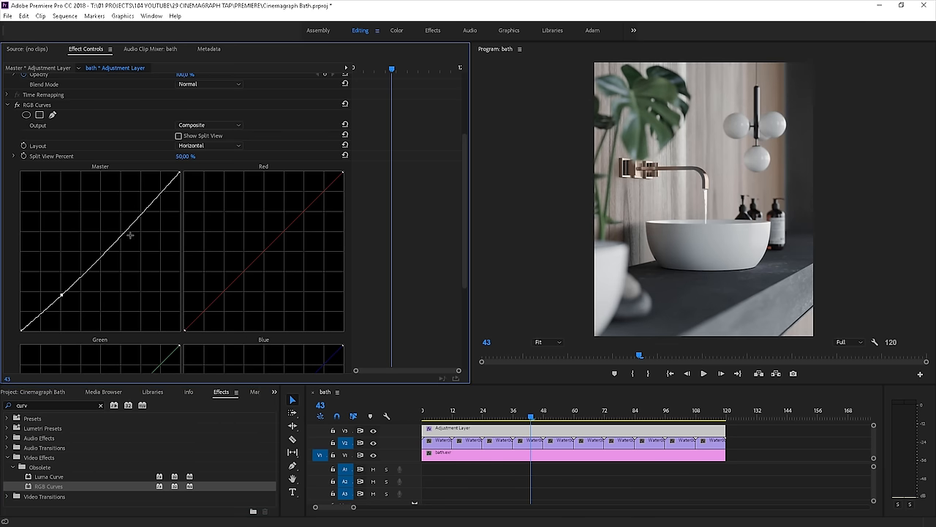
left_click_drag(130, 236, 134, 226)
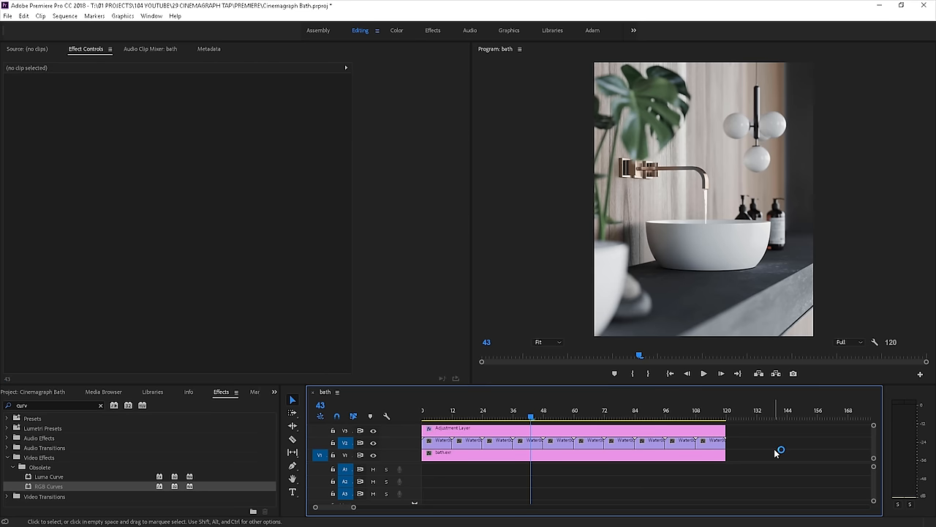
mouse_move(749, 459)
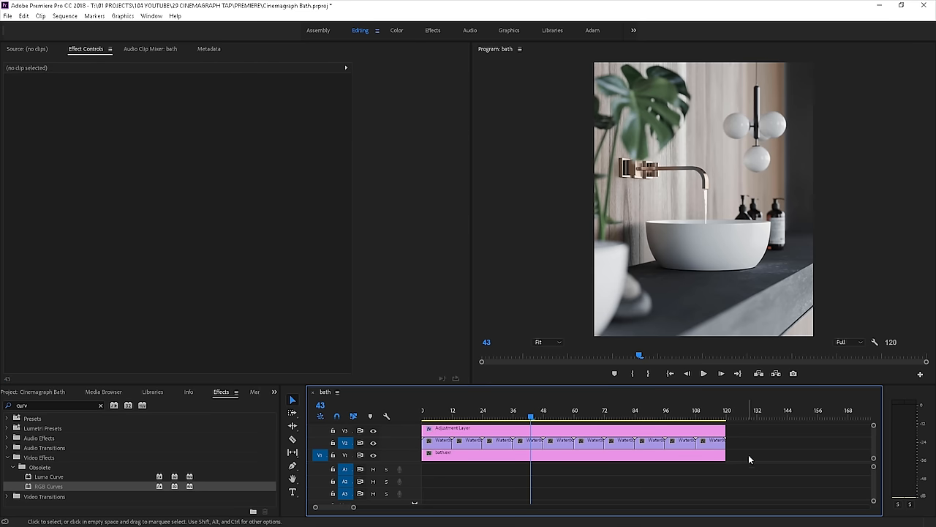
- Start a Media export of the bath sequence as H.264 with Export Audio turned off
left_click(23, 14)
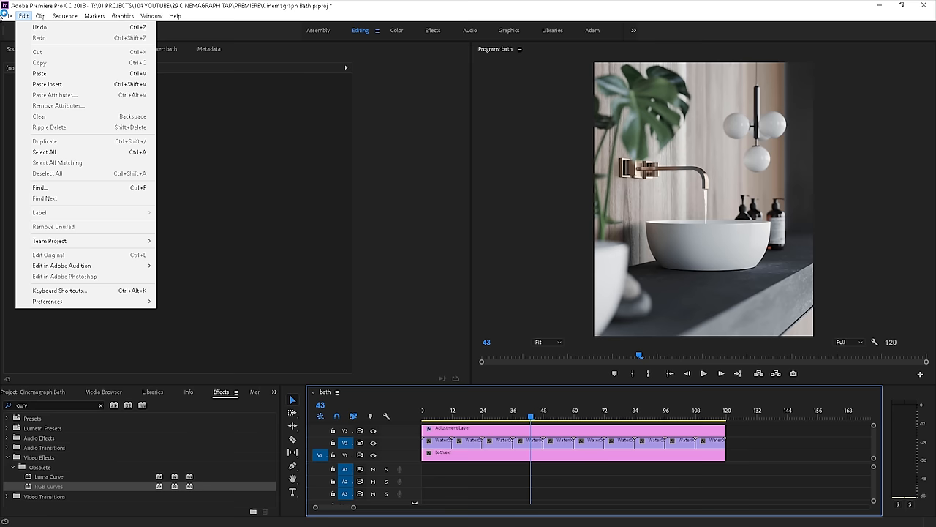
left_click(8, 15)
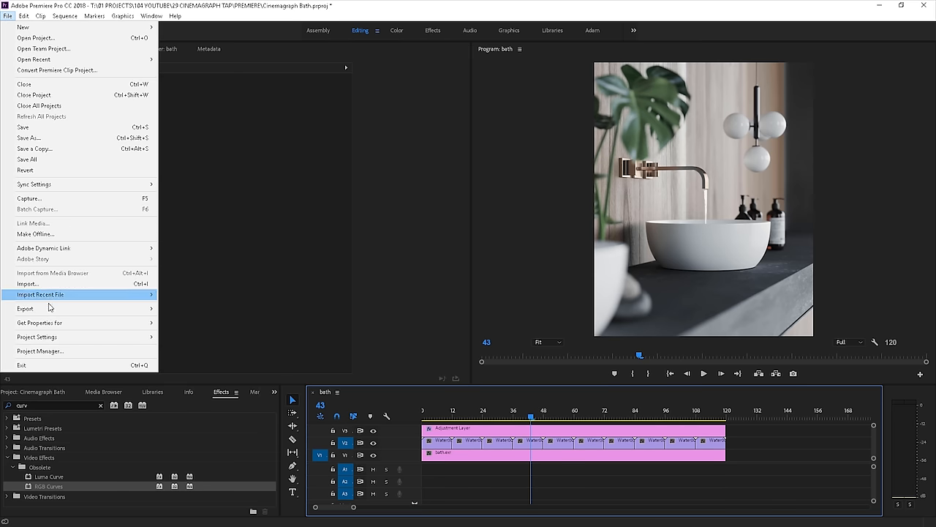
left_click(488, 234)
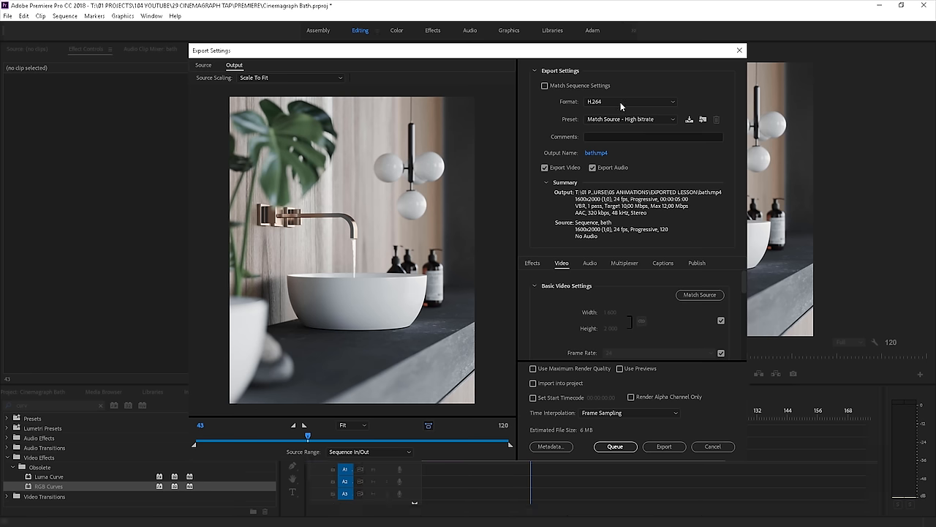
left_click(630, 103)
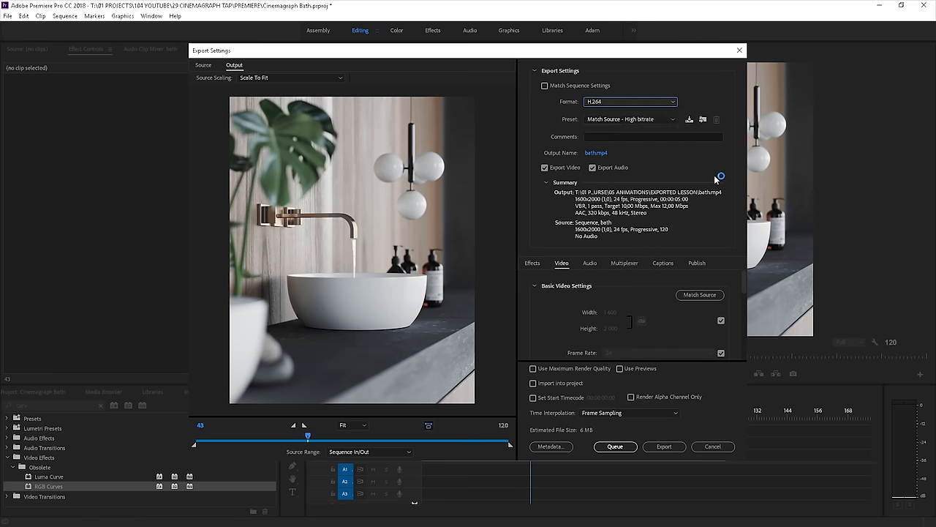
mouse_move(740, 240)
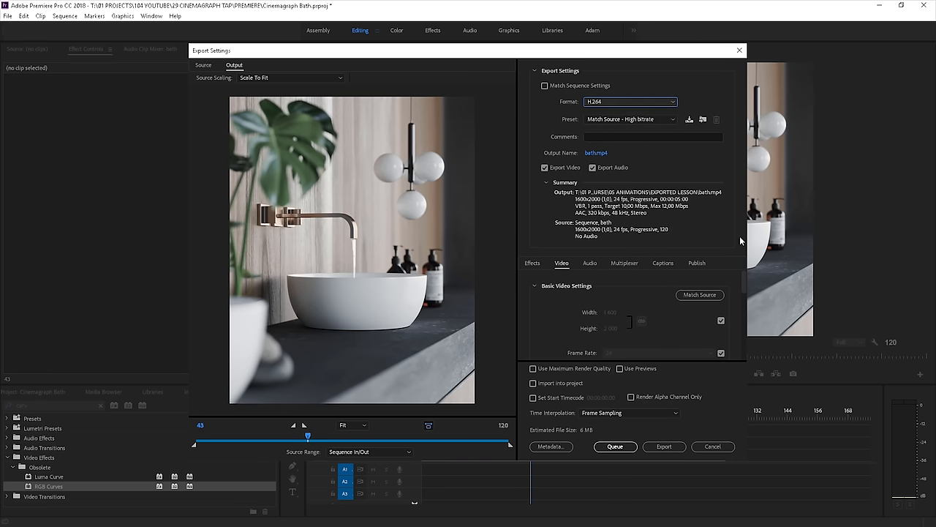
left_click(592, 167)
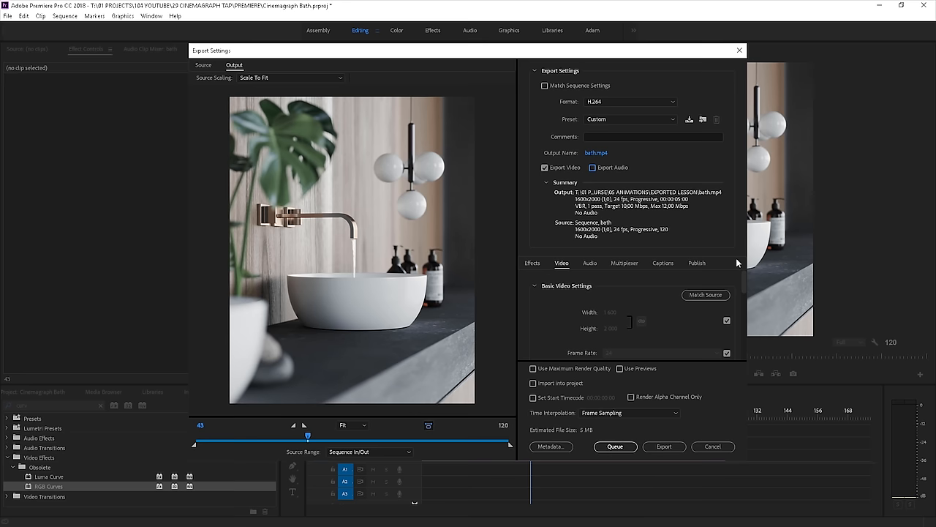
- Set Target Bitrate 50 and Maximum 70 Mbps, then launch the encode to bath.mp4
scroll("down", 3)
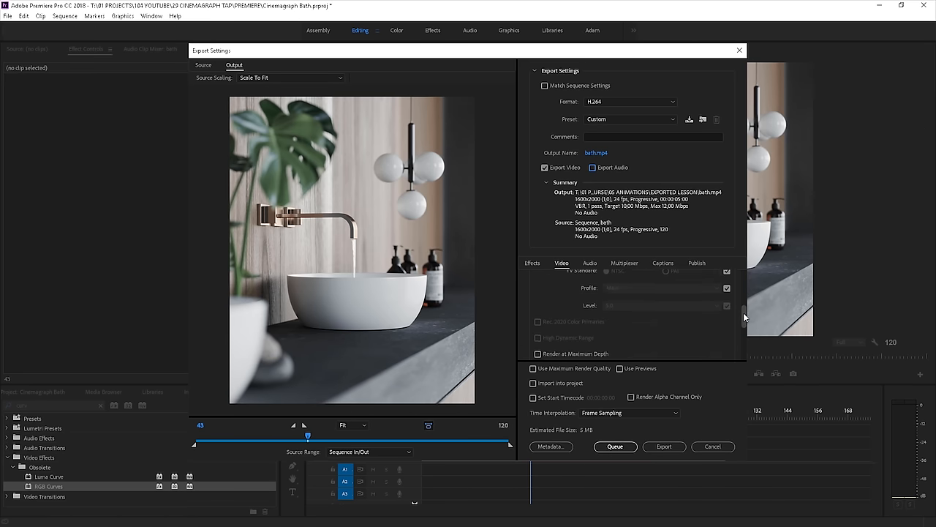
scroll("down", 3)
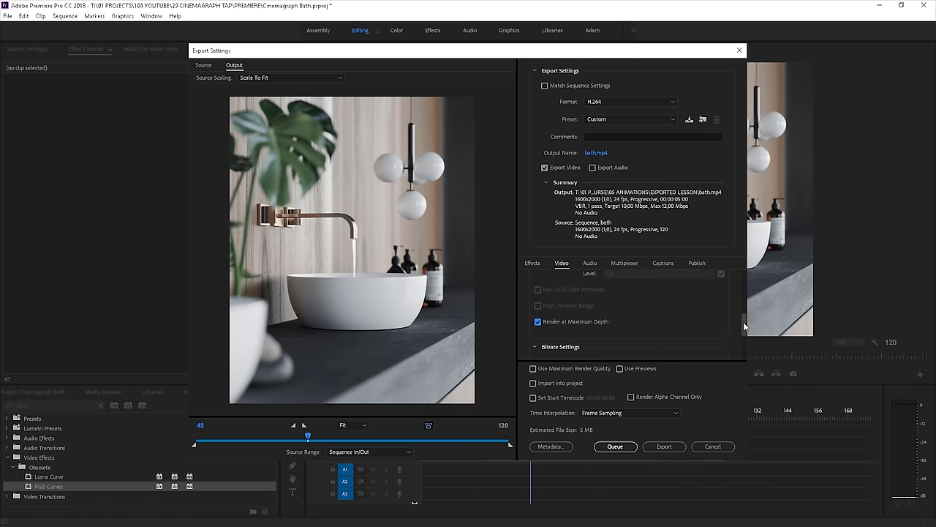
scroll("down", 3)
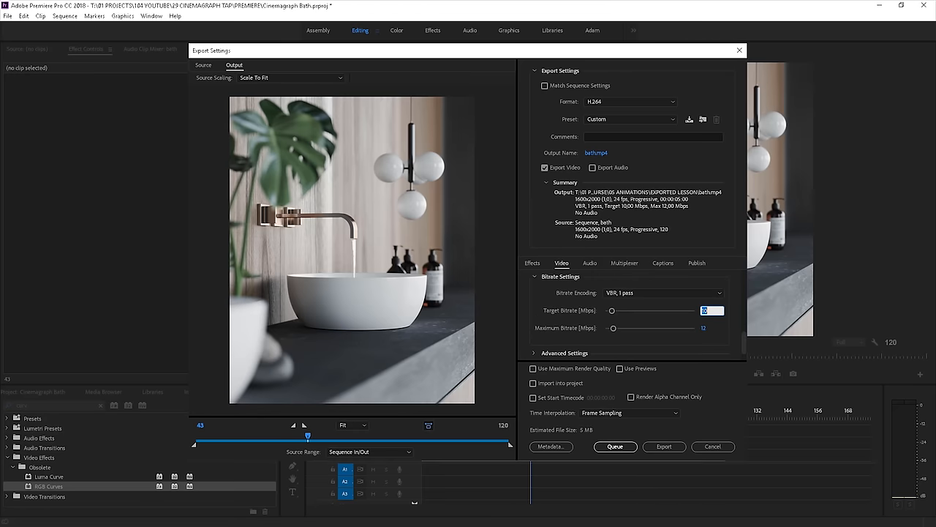
type("50")
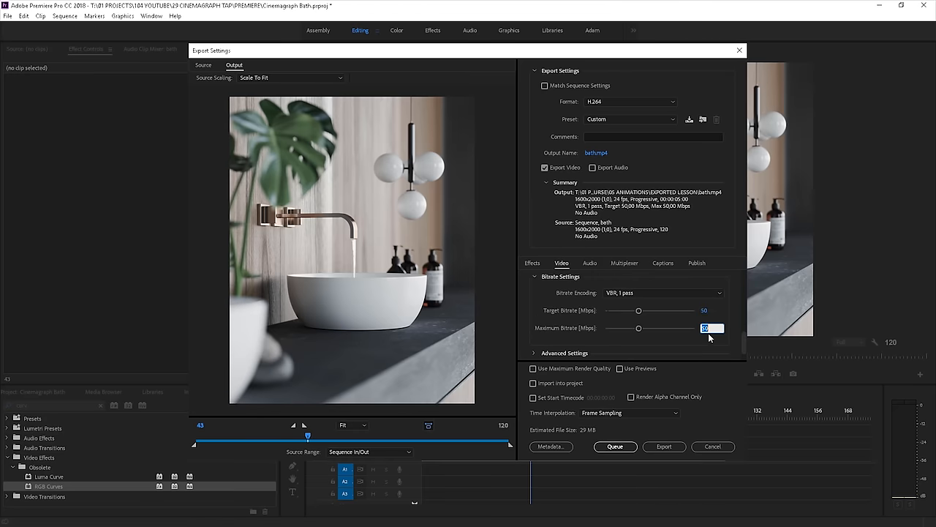
type("70")
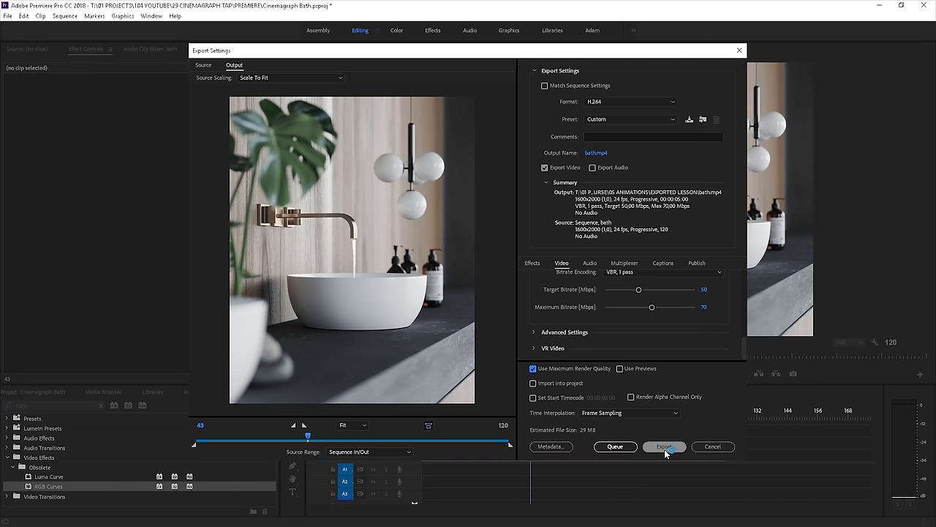
left_click(664, 446)
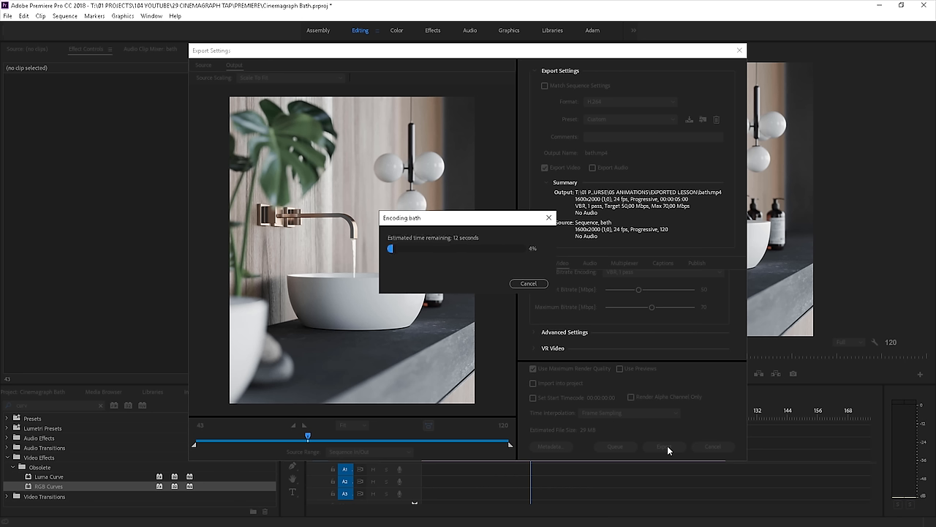